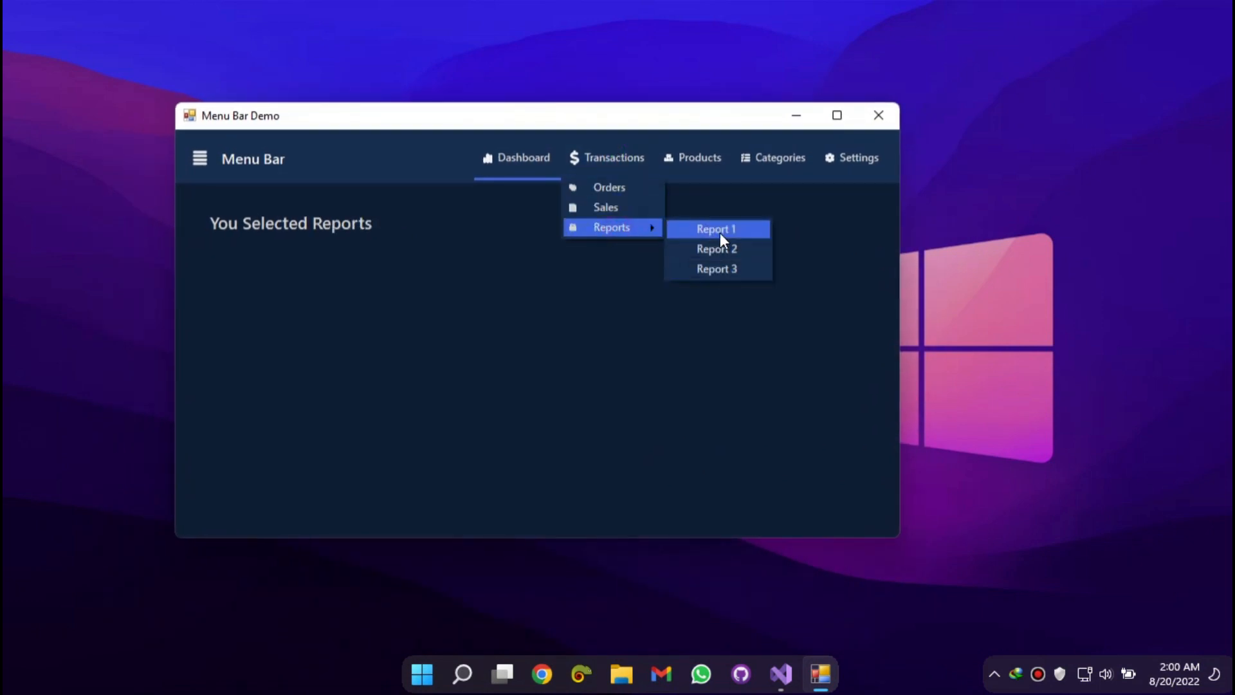
In the running demo, pick Report 2, Products and Settings, dismiss the message, and close
click(716, 249)
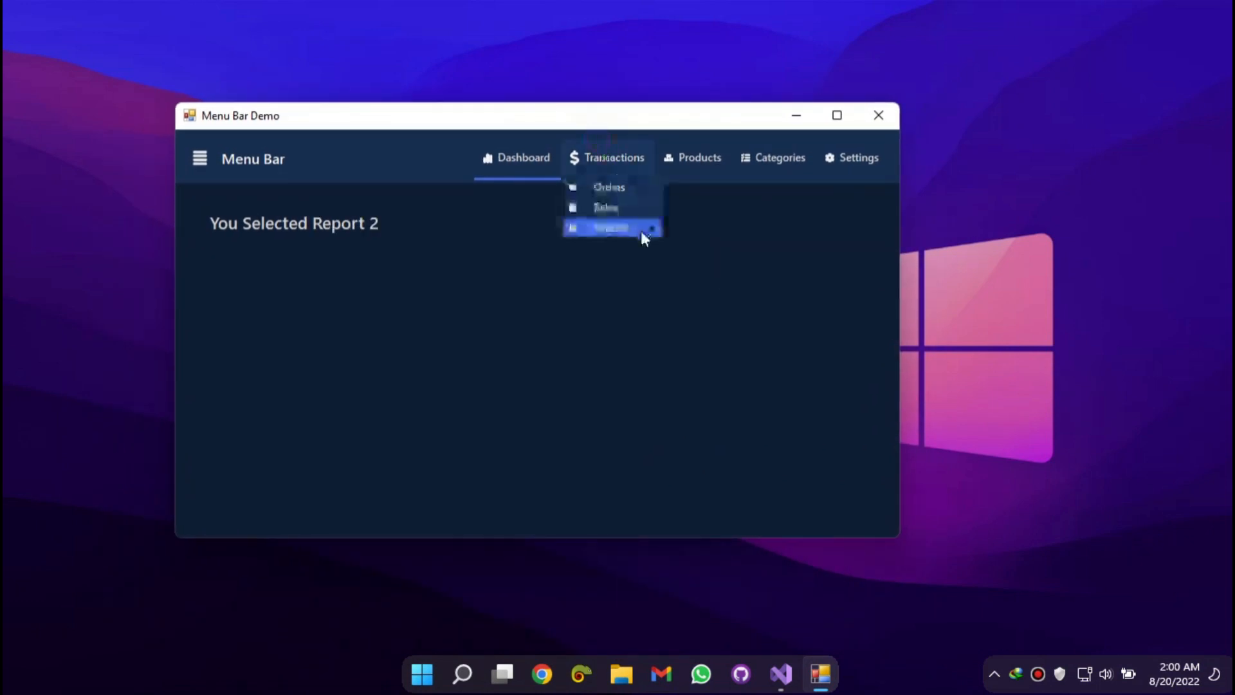
click(699, 156)
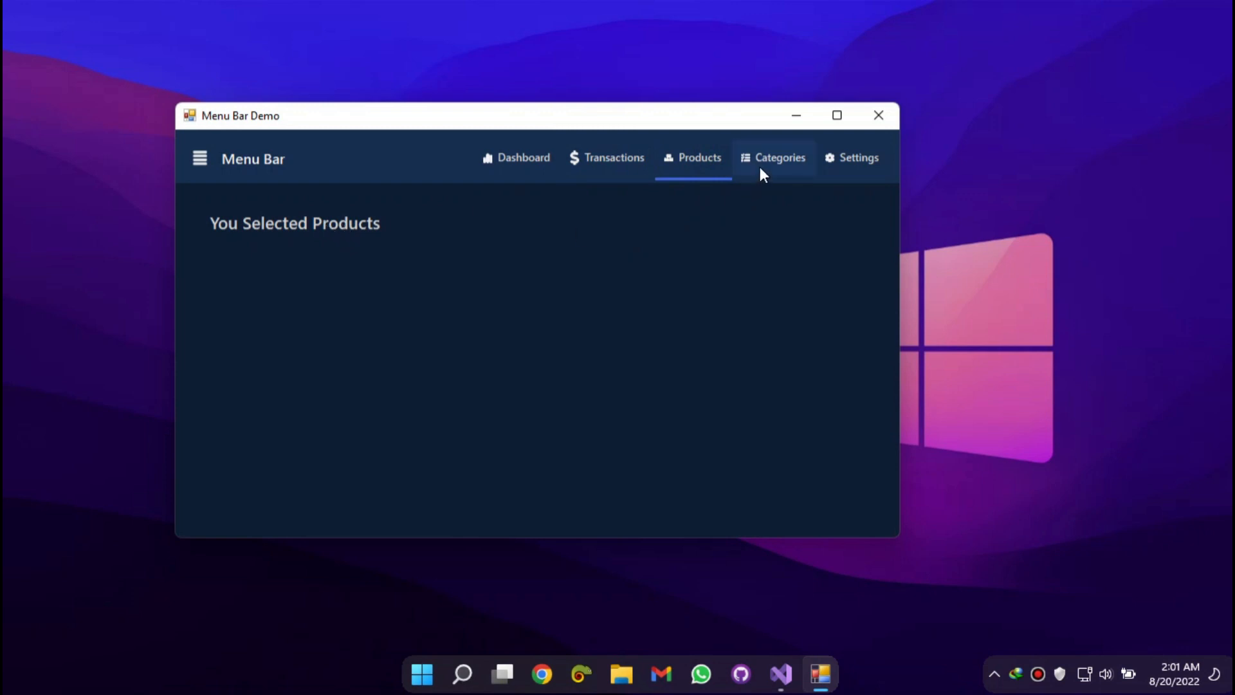
click(858, 157)
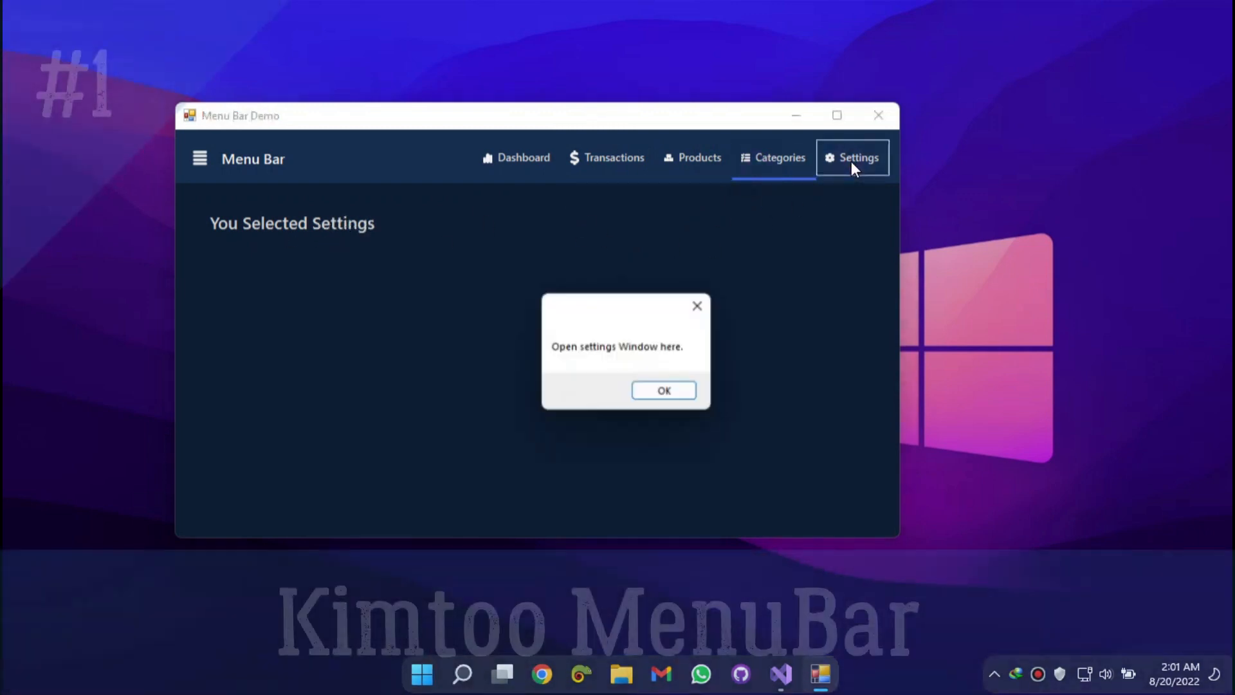
click(663, 391)
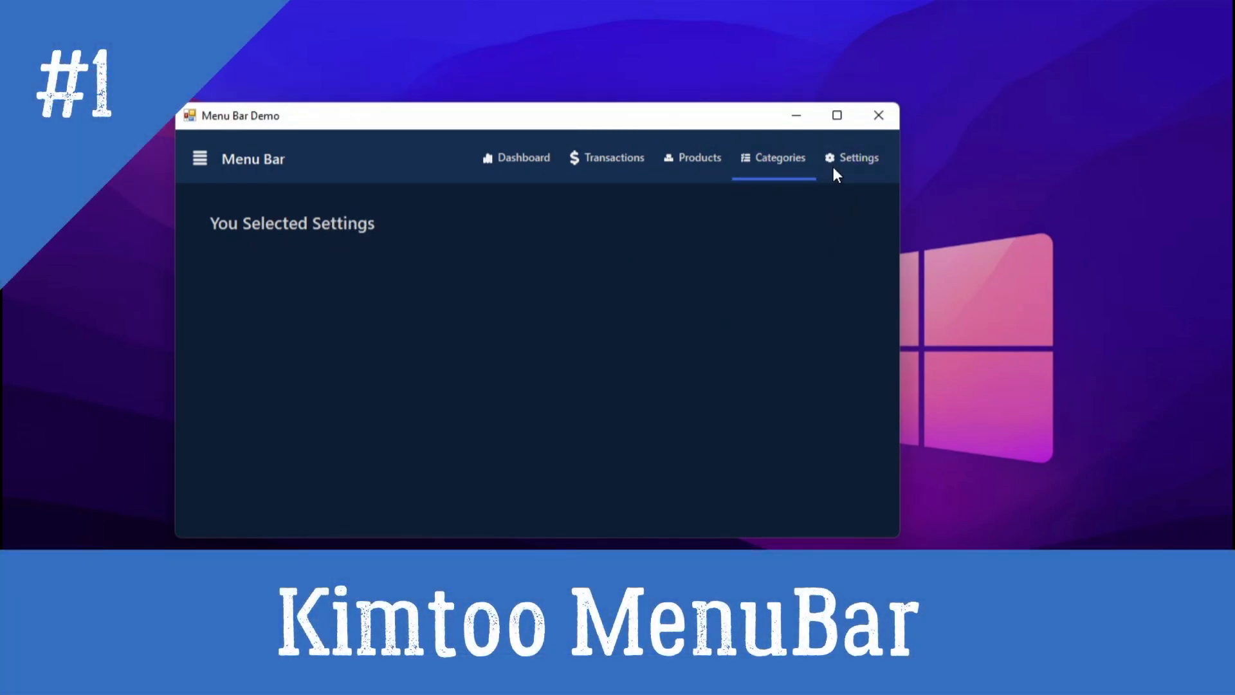
click(836, 115)
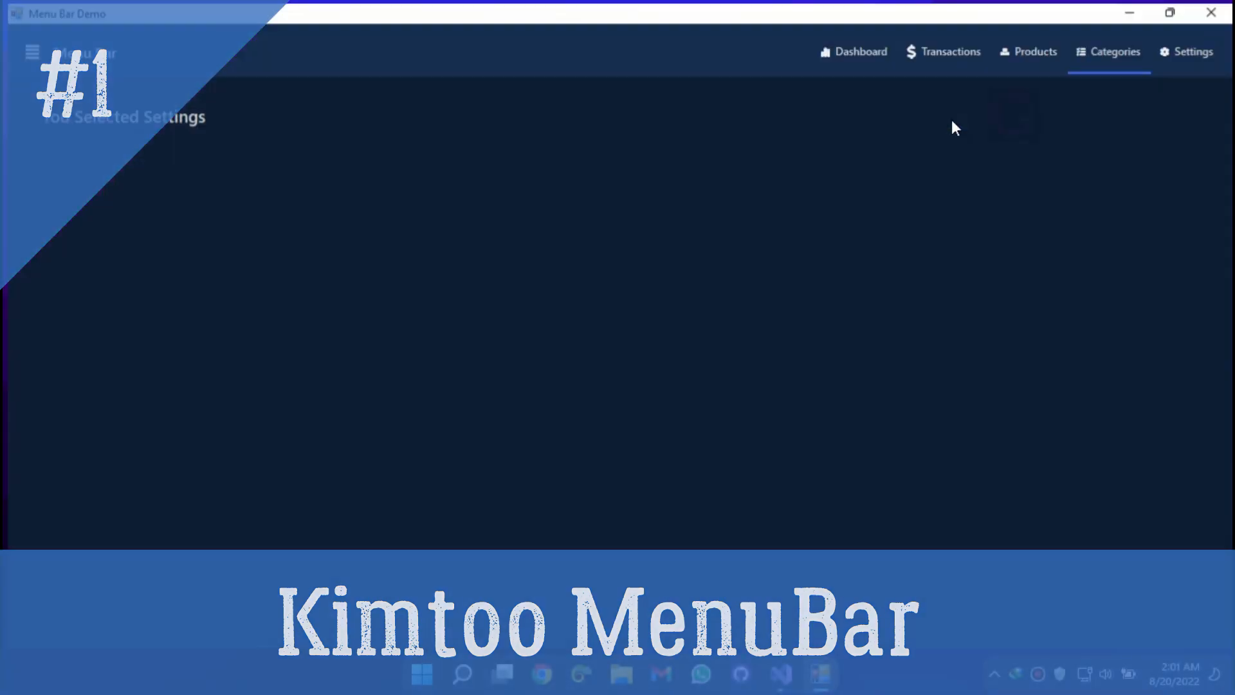
click(1168, 13)
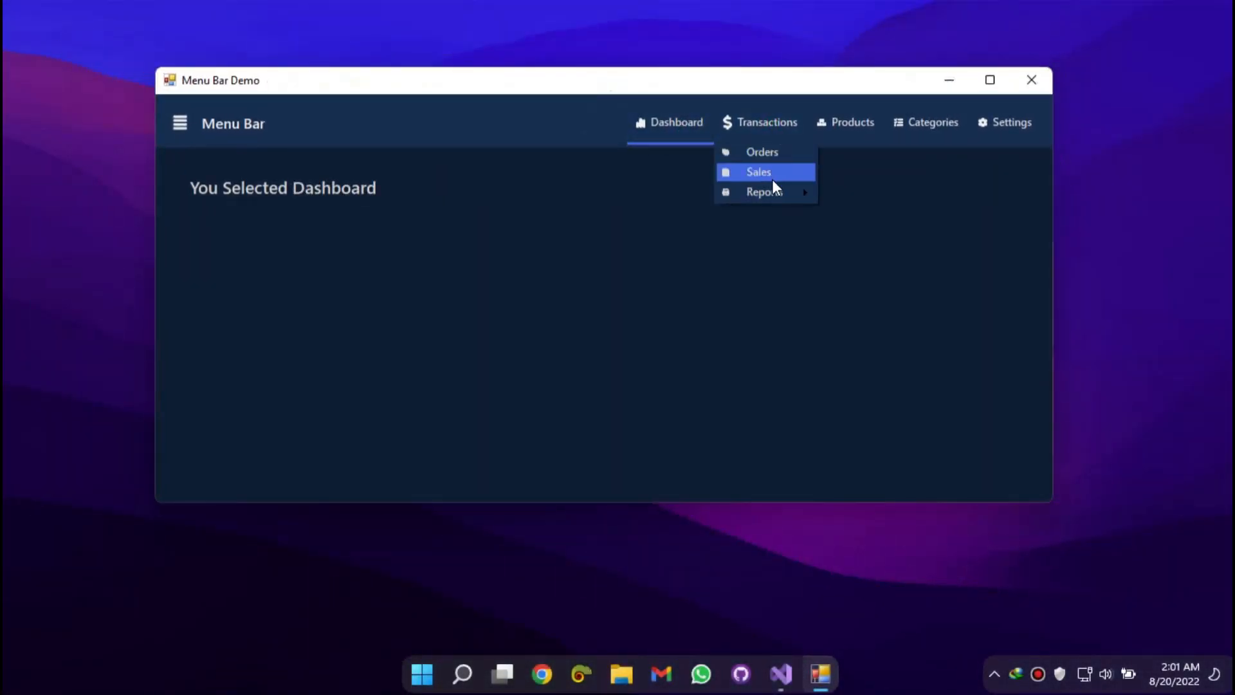
Give Transactions a dollar-sign Font Awesome icon, save with Ctrl+S, and edit MenuItems
click(933, 122)
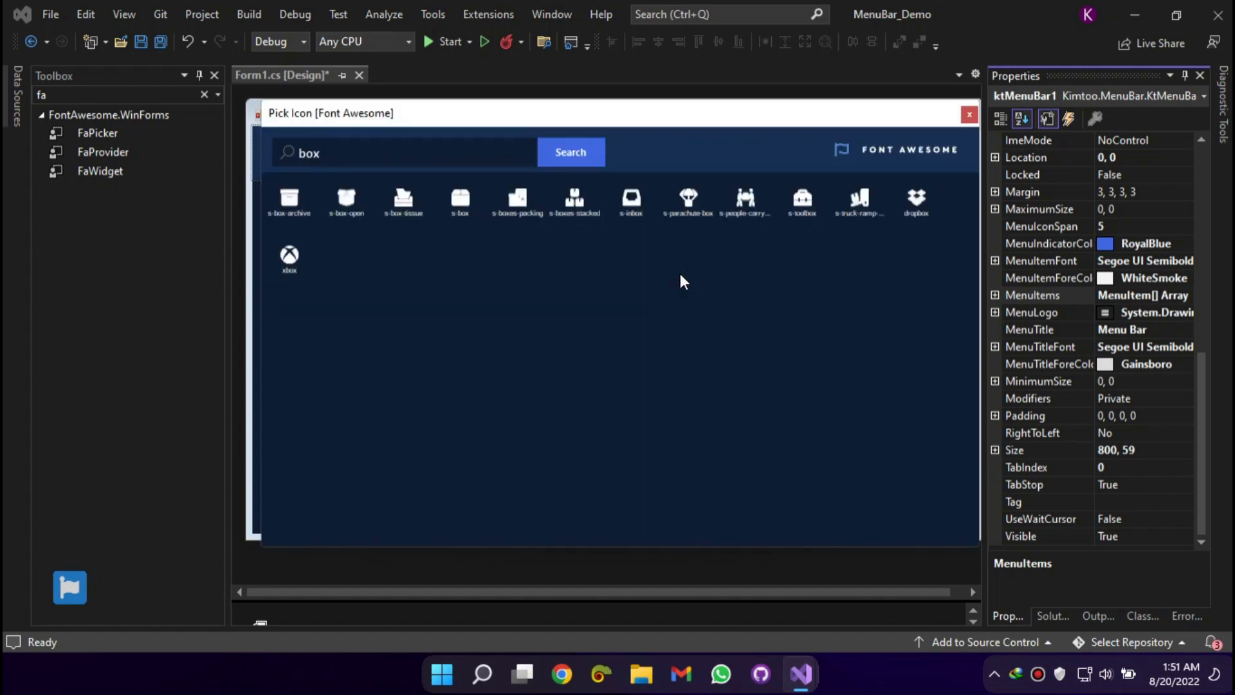
click(969, 114)
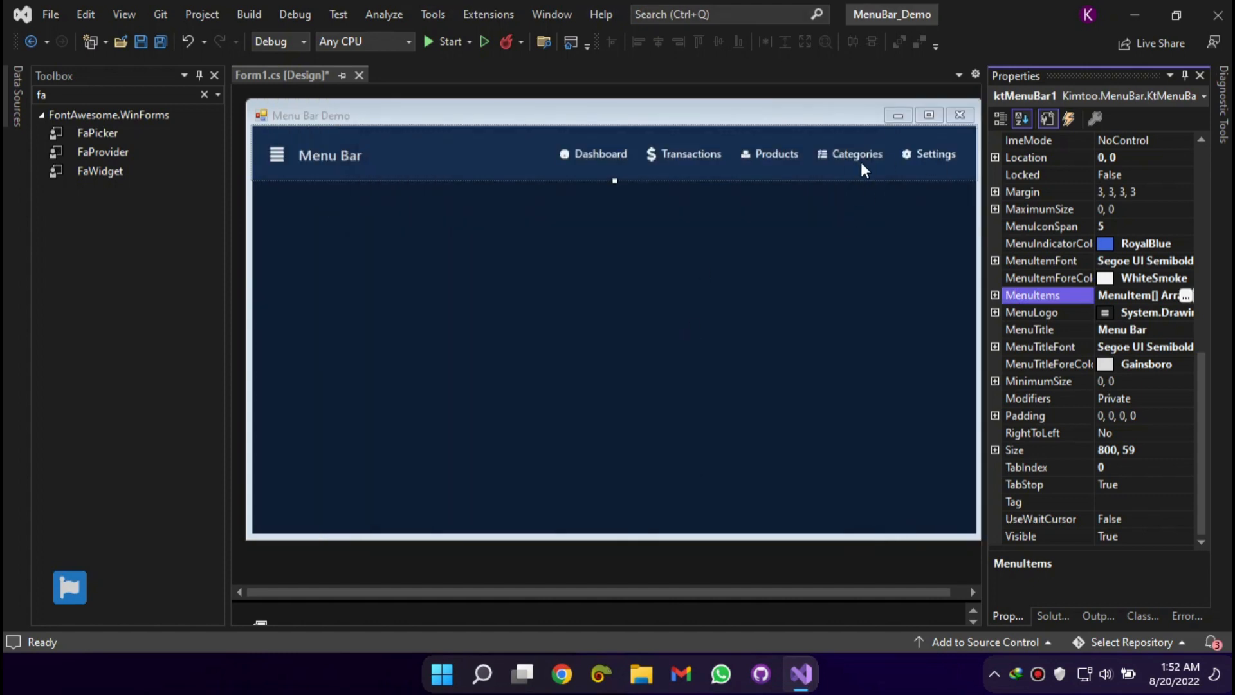
key(ctrl+s)
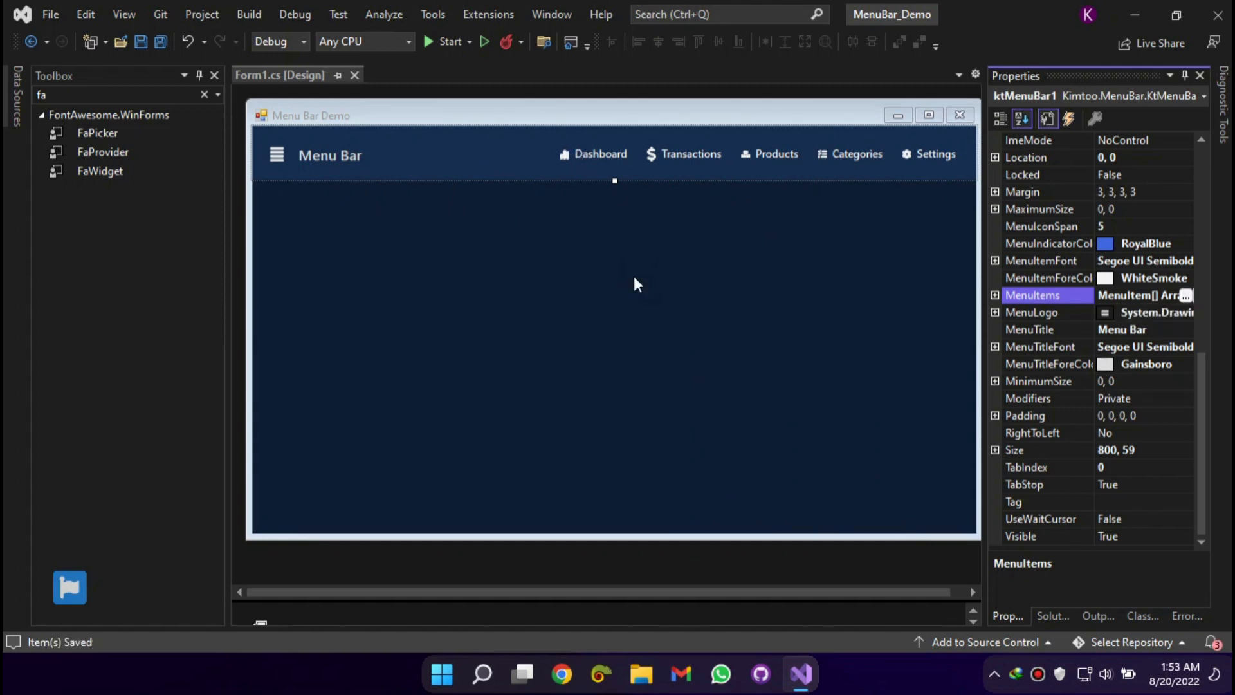
click(447, 41)
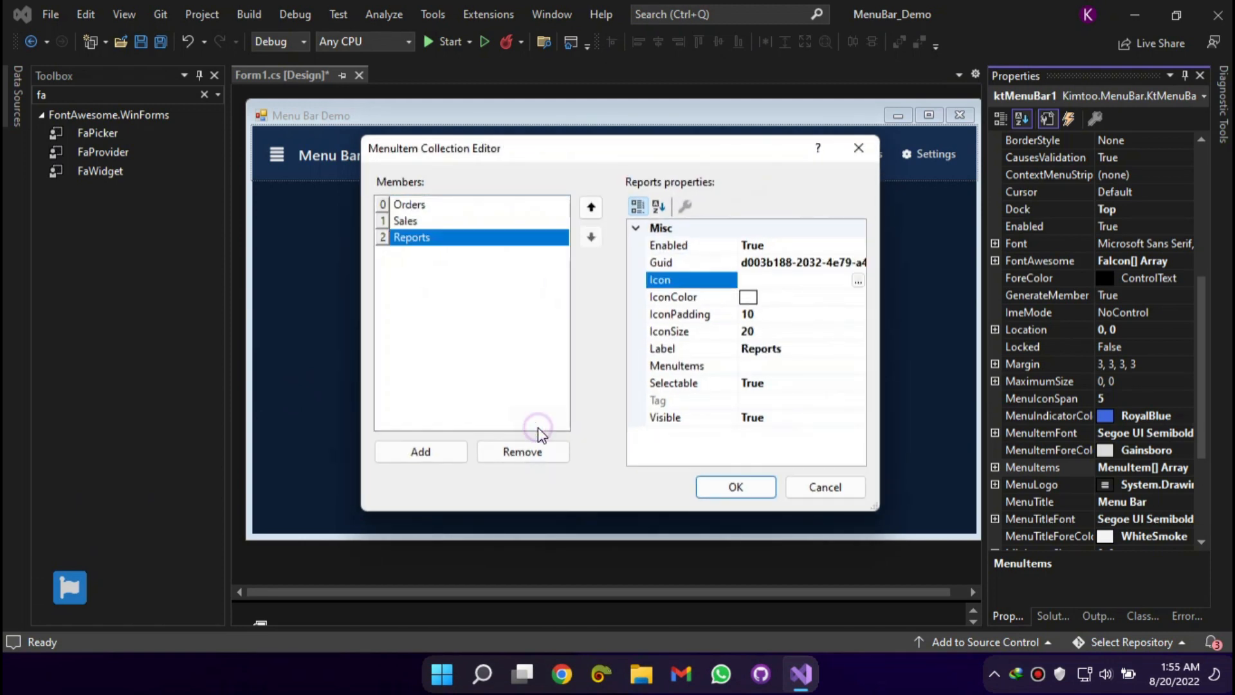
click(857, 281)
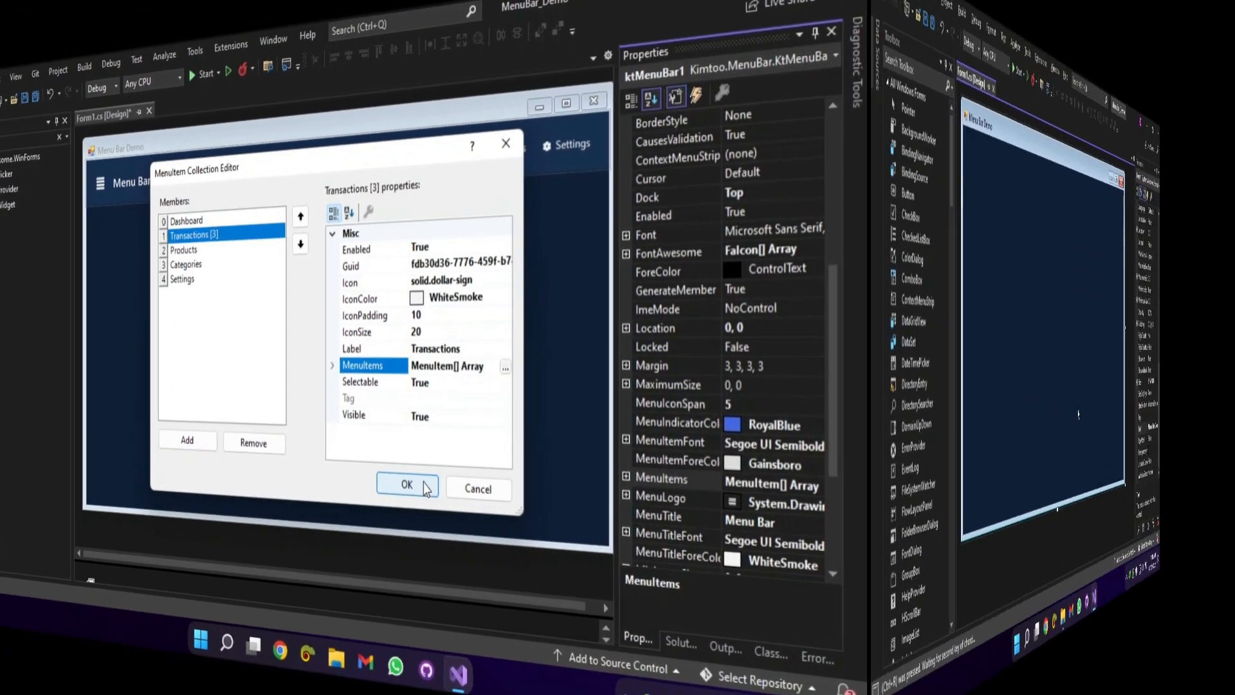
Search 'kimtoo menubar' in NuGet Browse and select the Kimtoo.MenuBar package
click(407, 485)
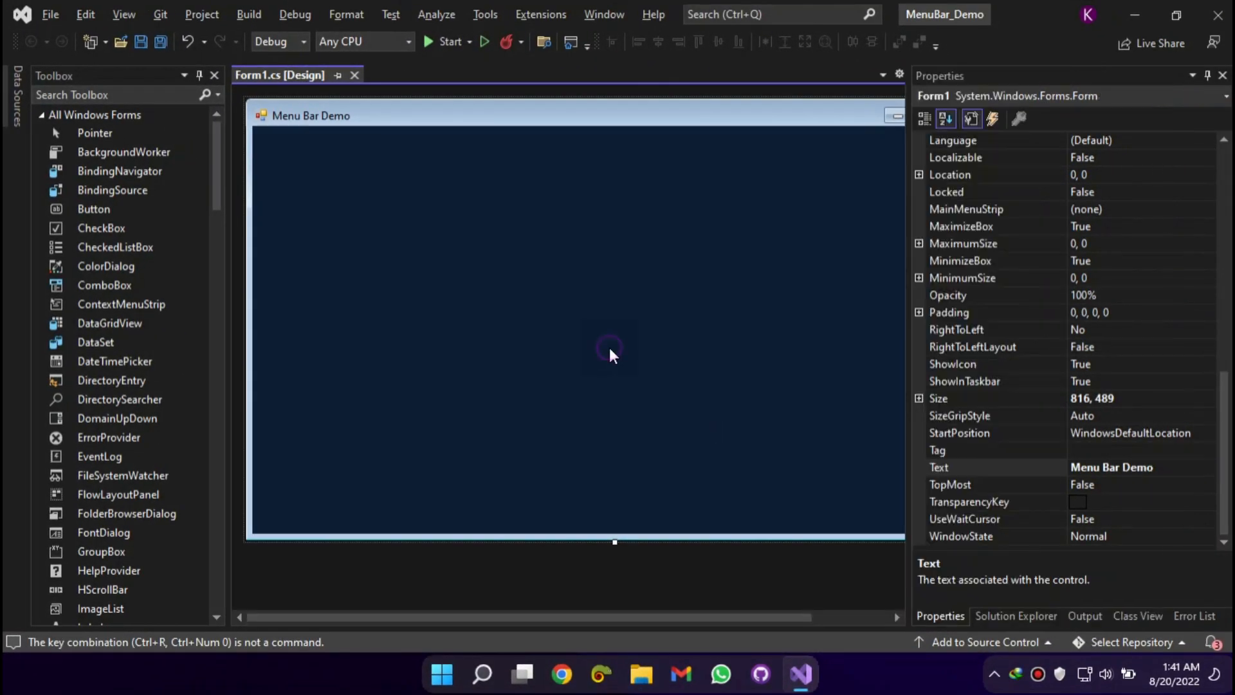
click(1014, 616)
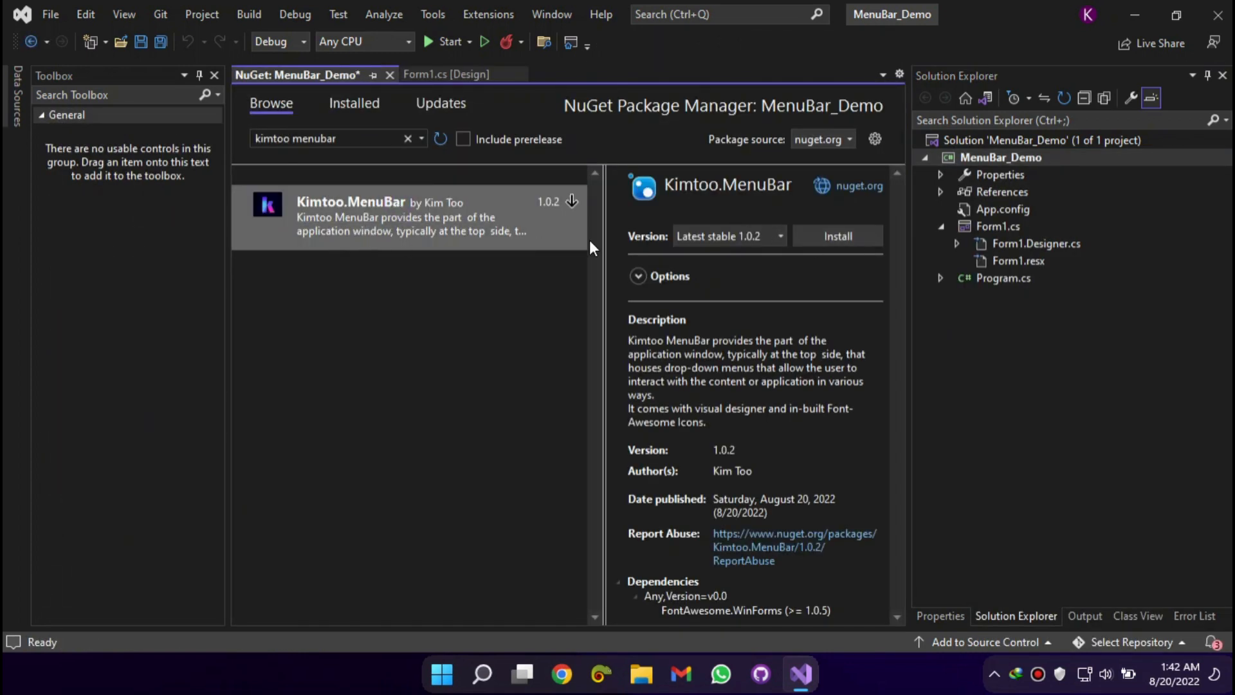
click(446, 74)
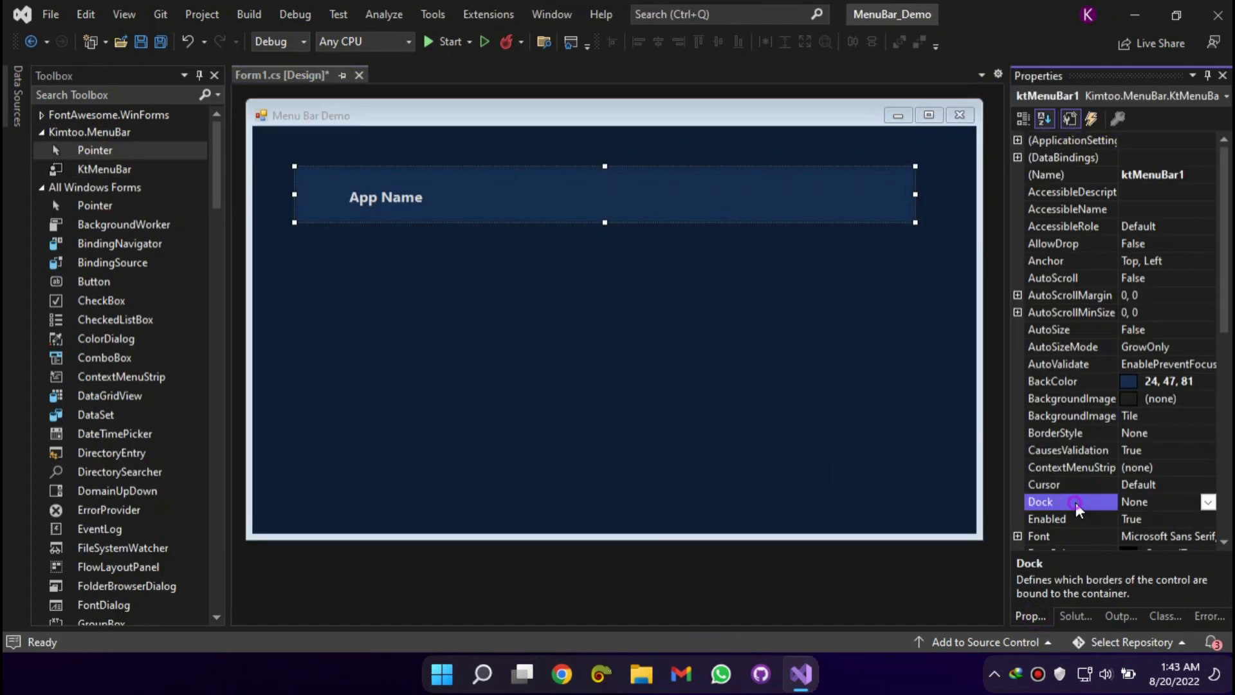
Dock the menu bar to Top with RoyalBlue indicator and WhiteSmoke item text
click(1207, 502)
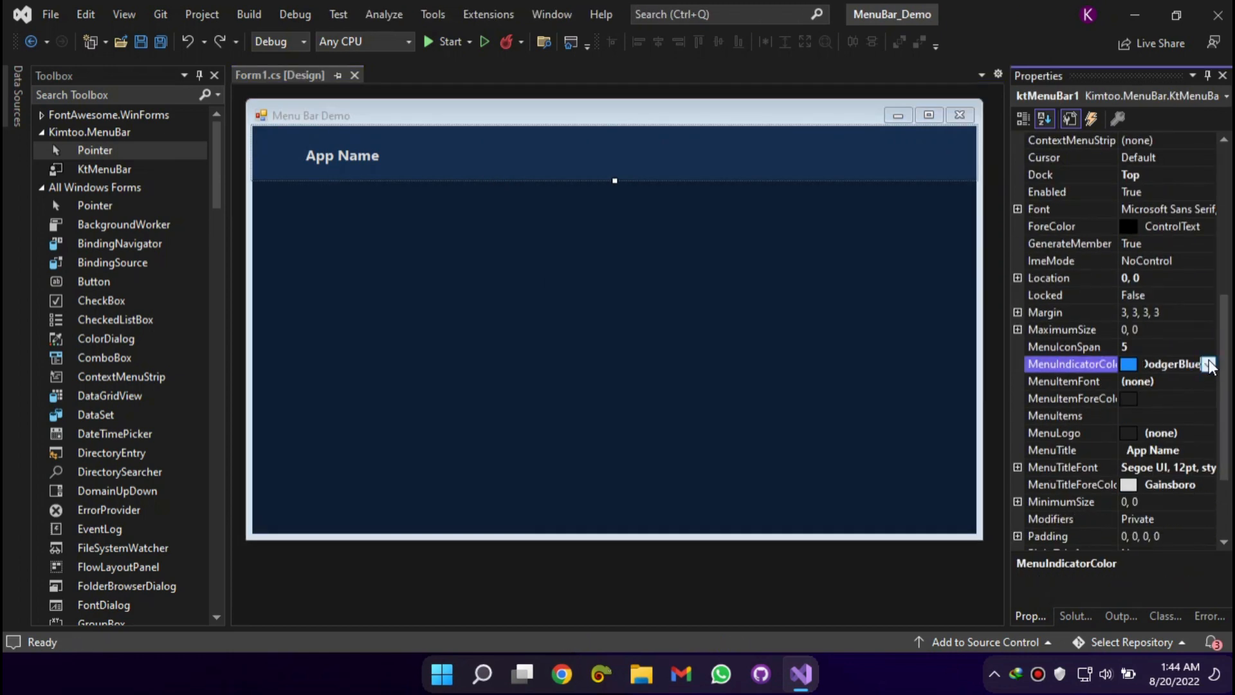
click(1207, 364)
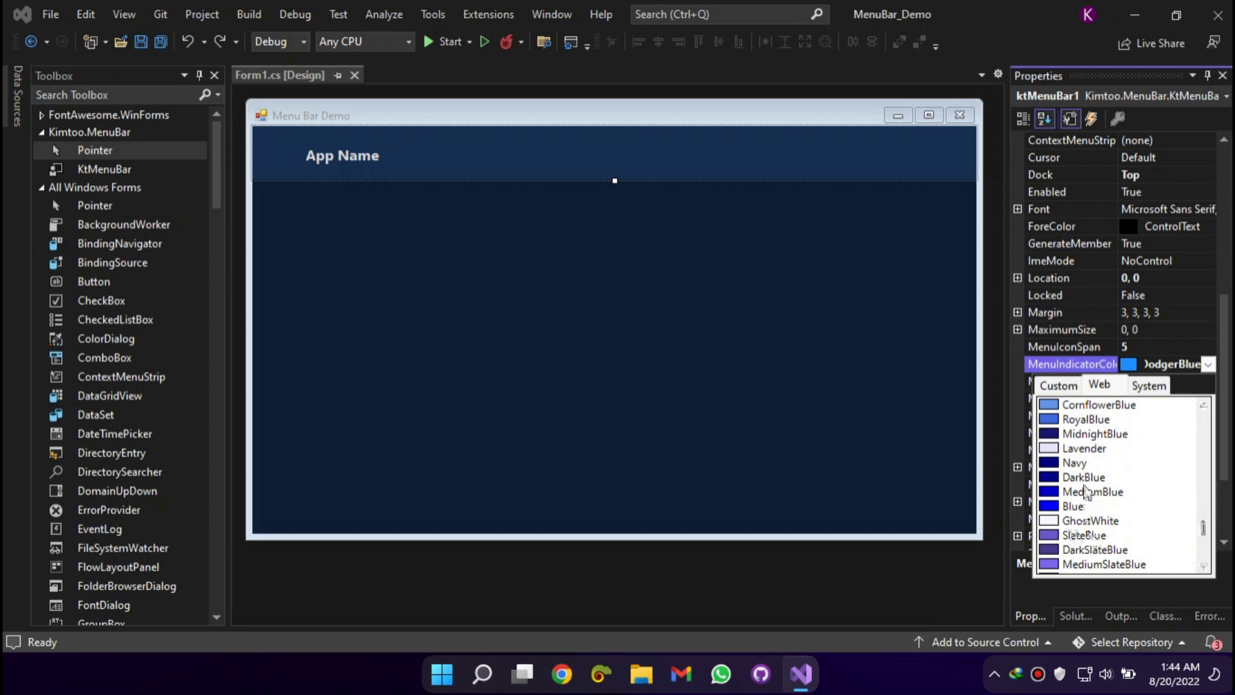
mouse_move(1059, 427)
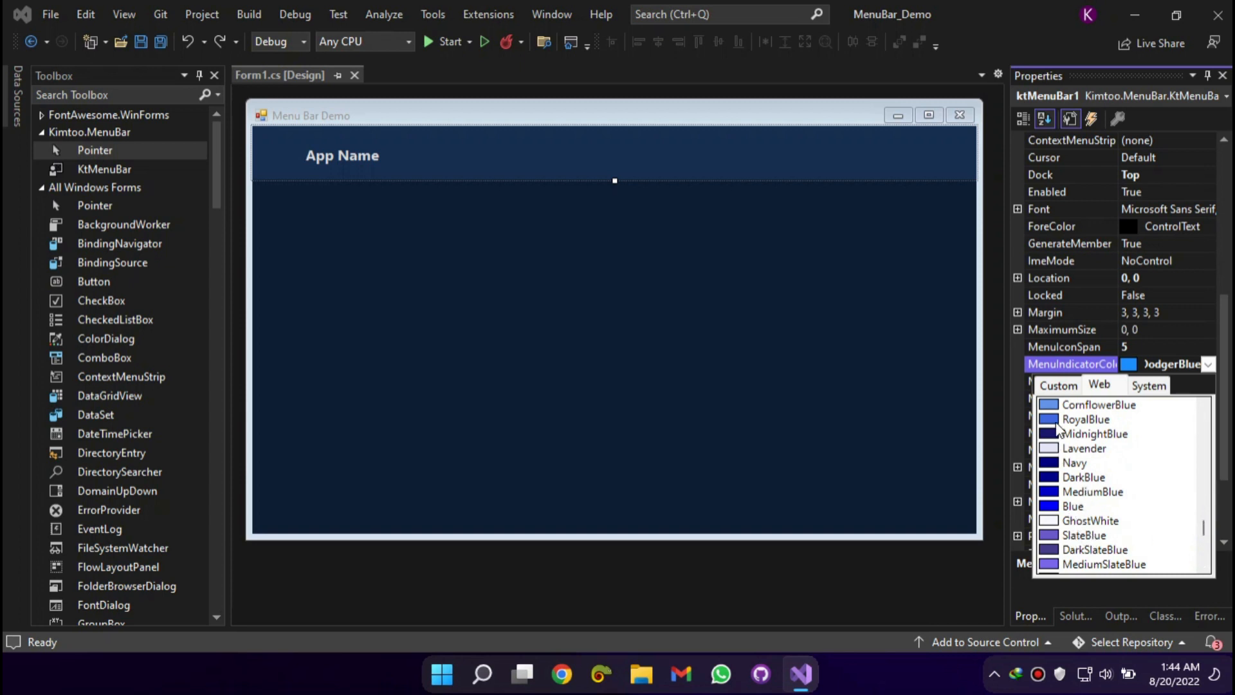
click(1087, 419)
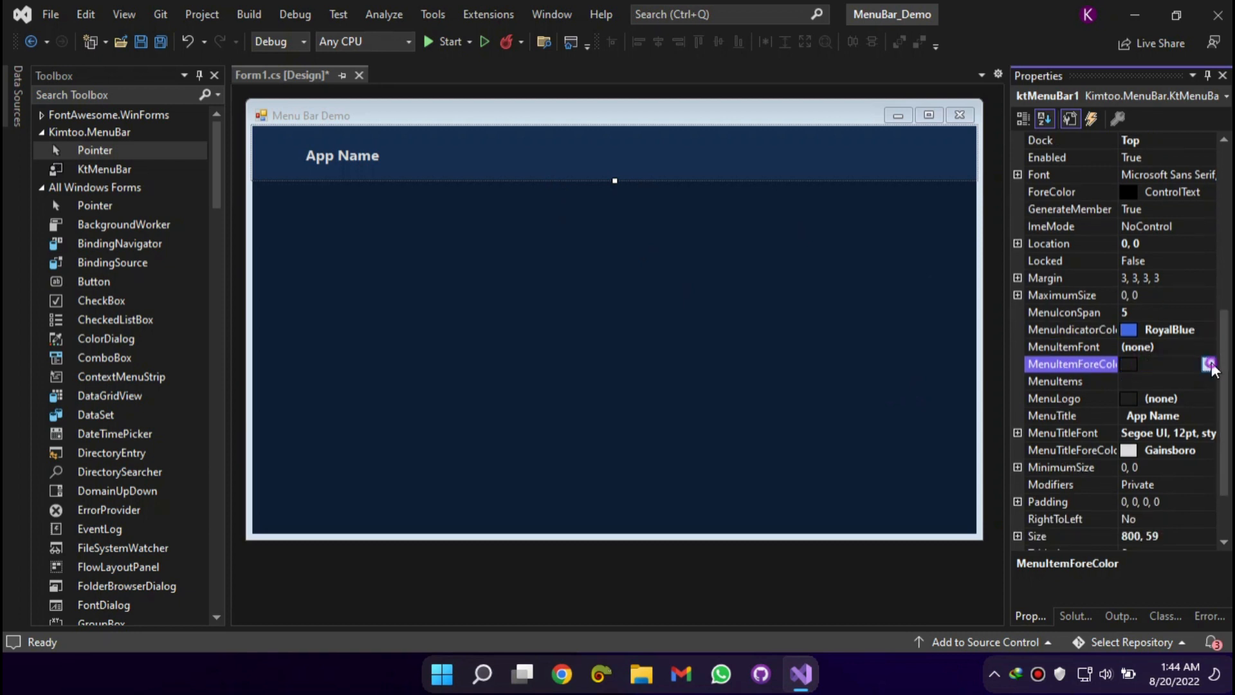
click(1209, 363)
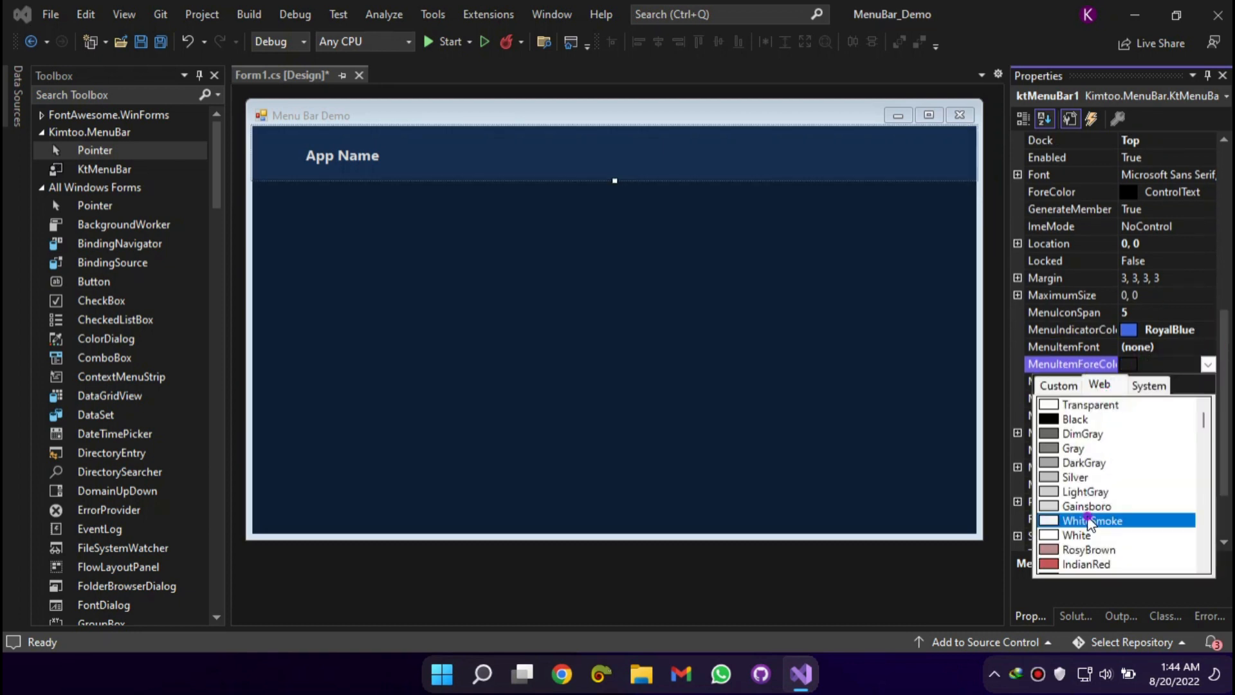
click(1089, 519)
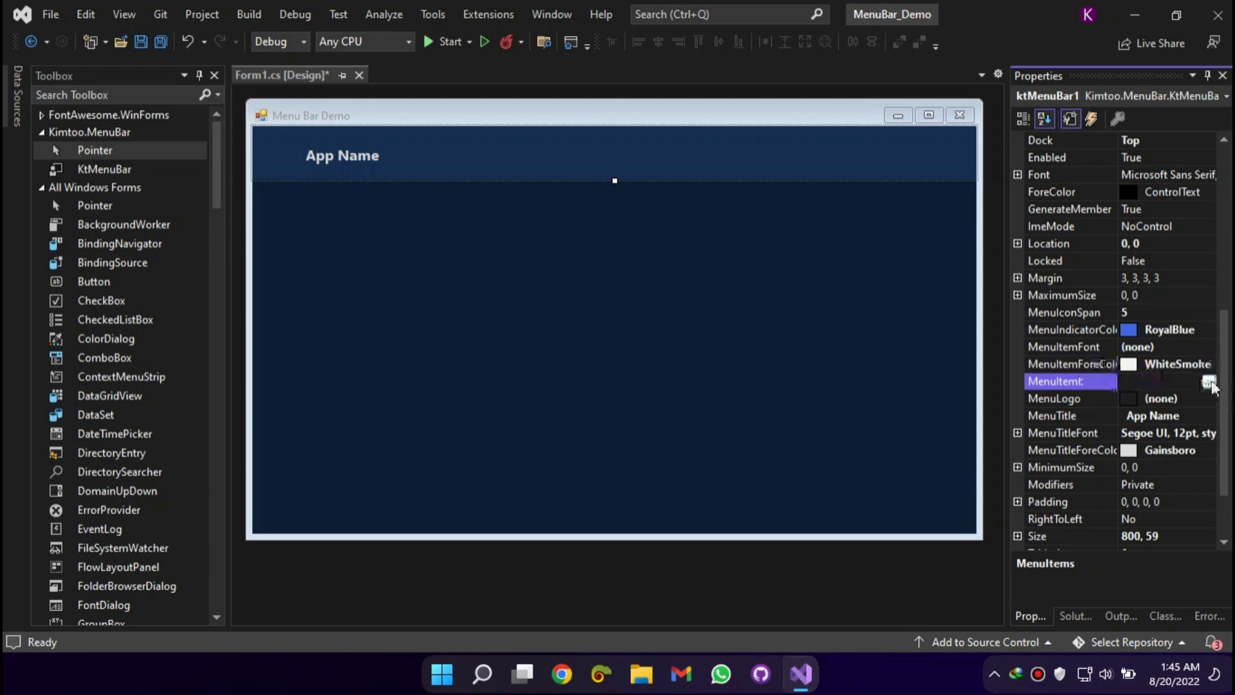
Change the menu bar title to 'Menu Bar'
click(1052, 415)
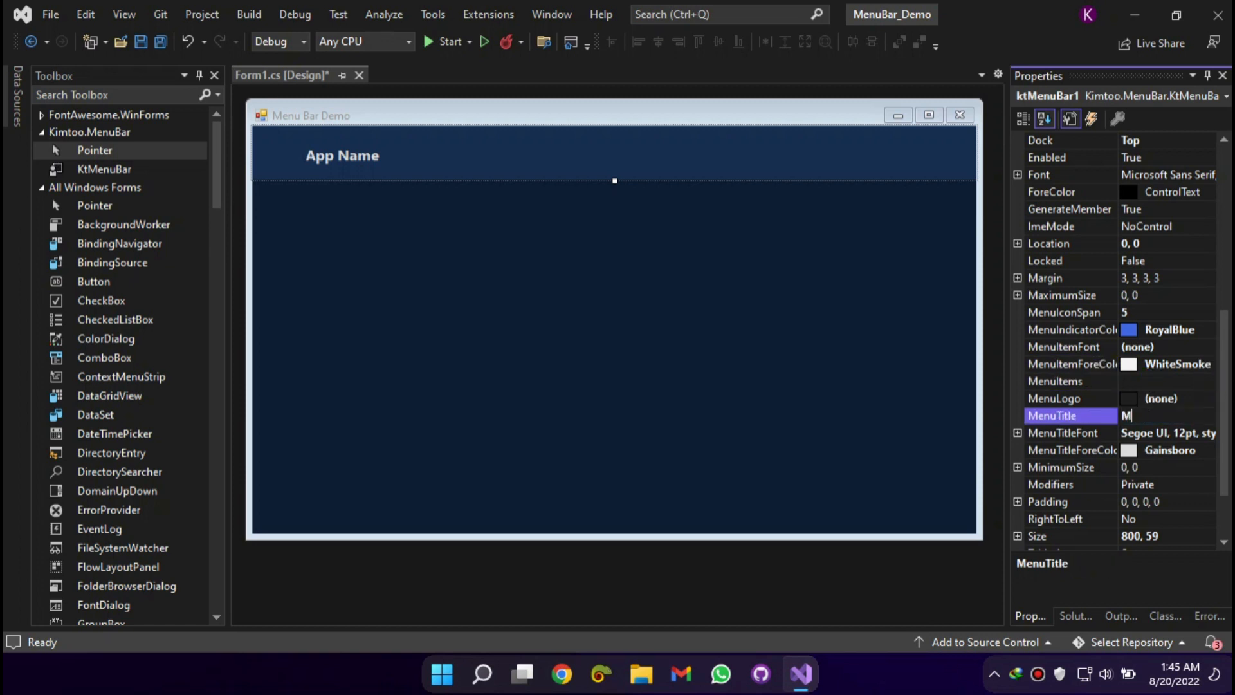
text(enu Bar)
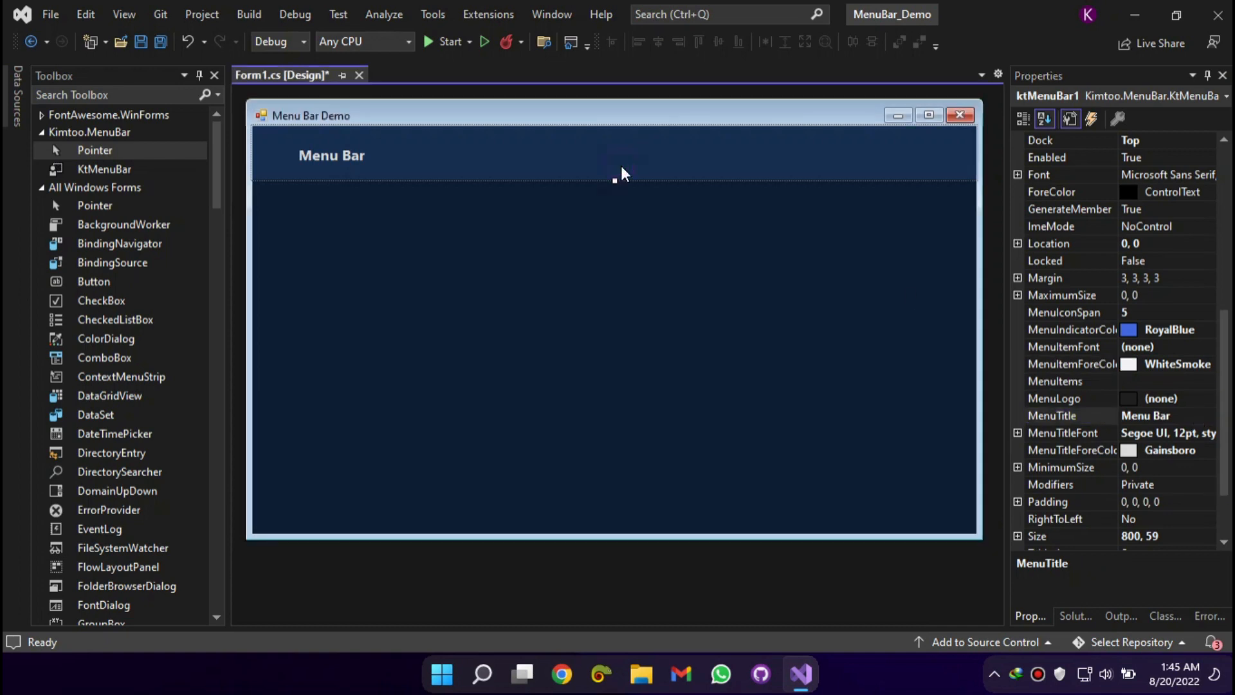
text(fa)
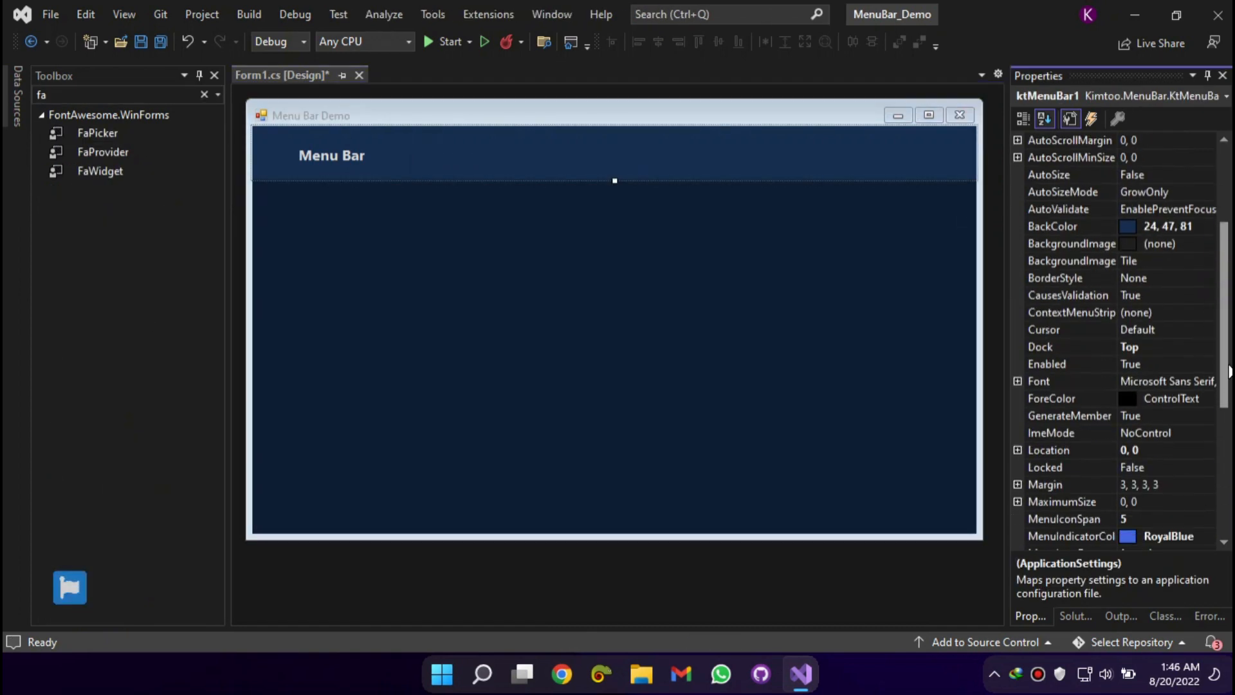
Set a three-line hamburger logo image on the menu bar and save the form
click(1162, 484)
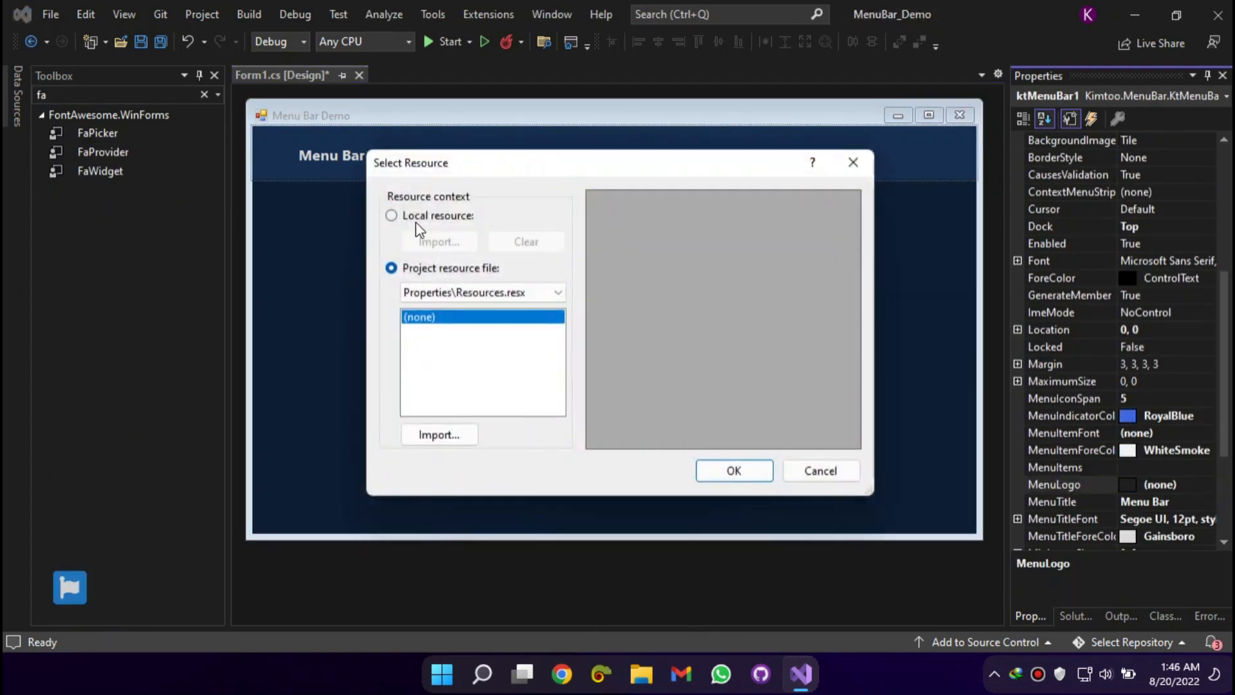
click(391, 215)
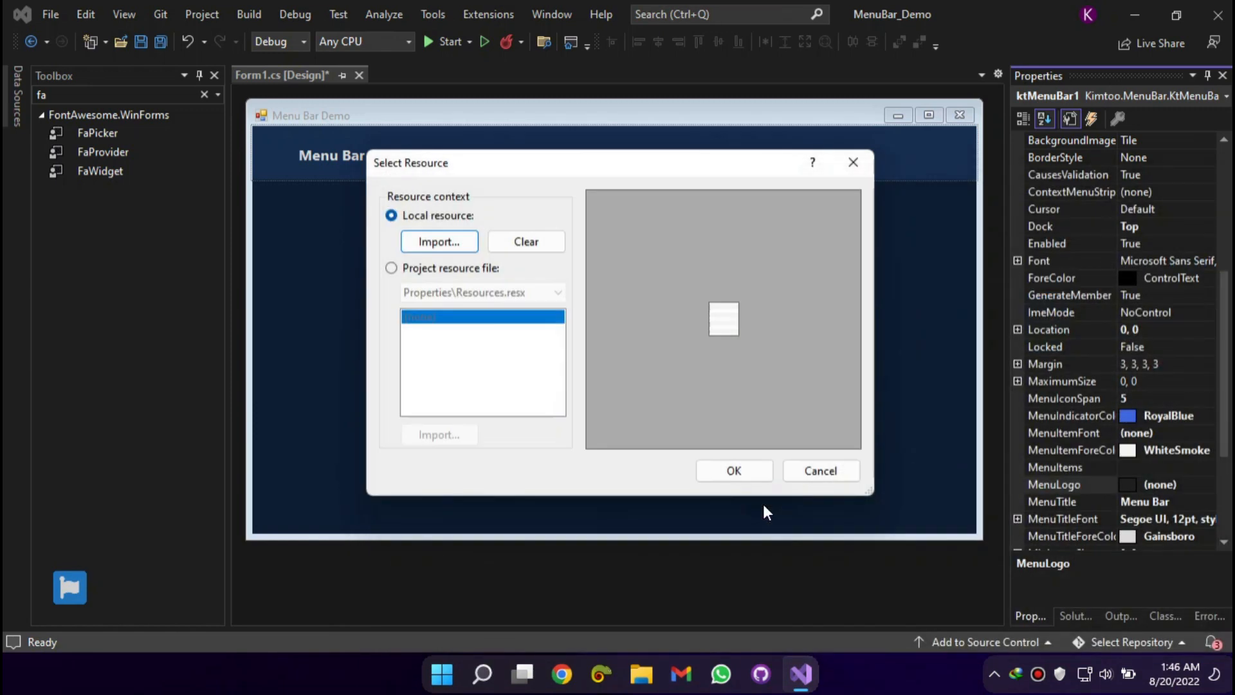
click(732, 470)
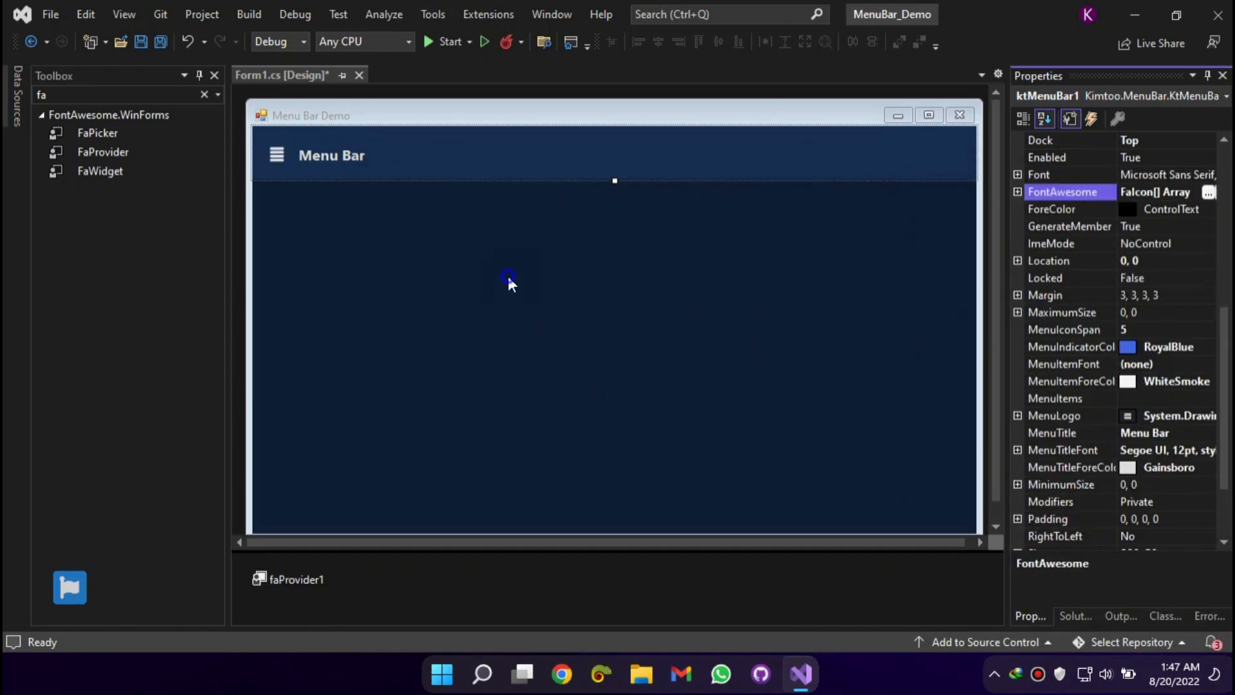
key(ctrl+s)
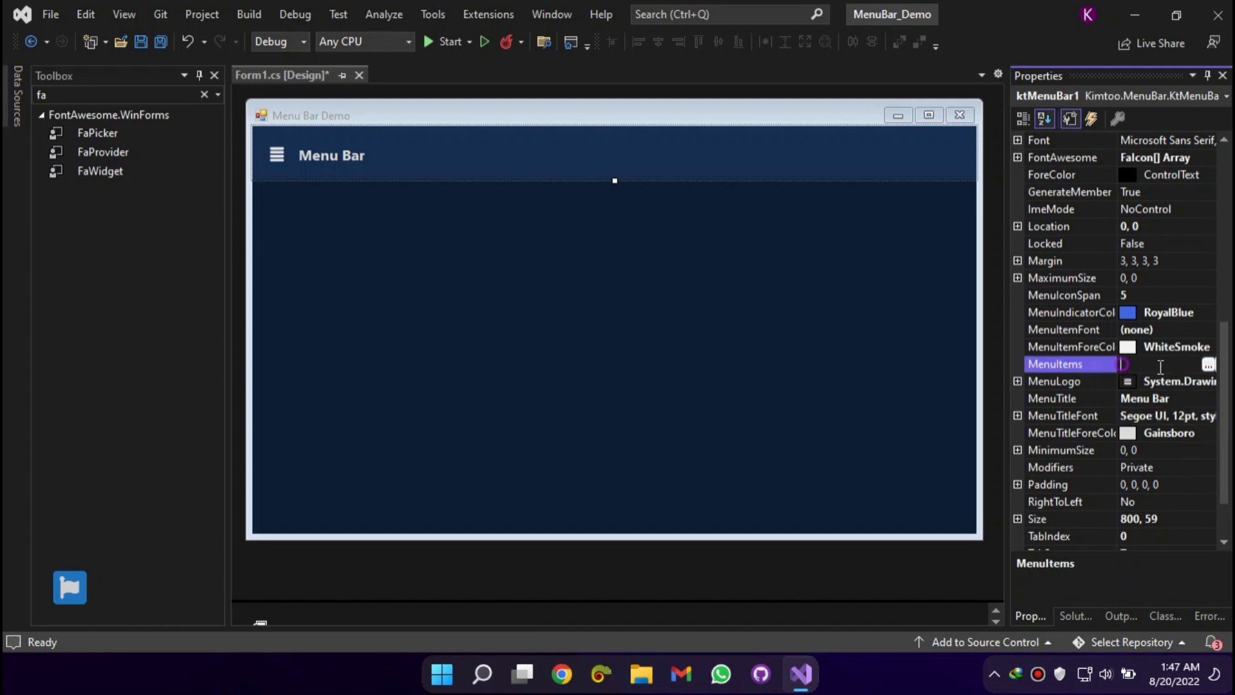
Add menu items labelled Dashboard, Transactions, Products, Categories and Settings, then confirm
click(1209, 364)
text(Dashboar)
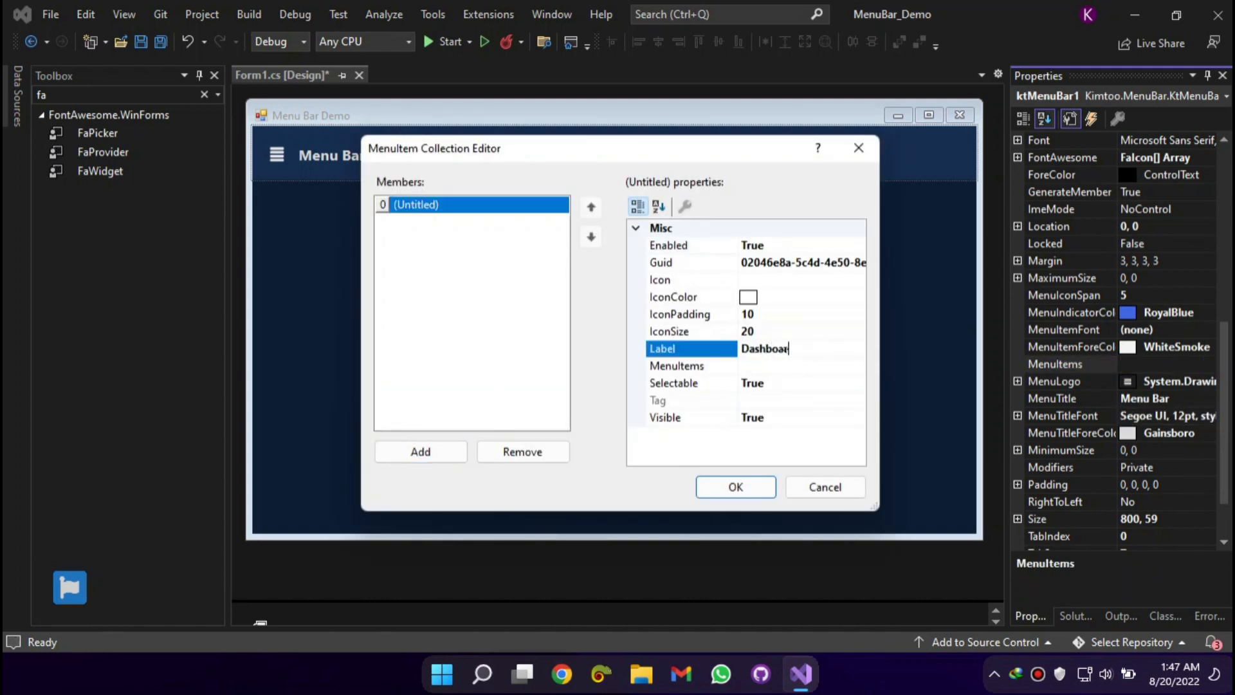
click(420, 451)
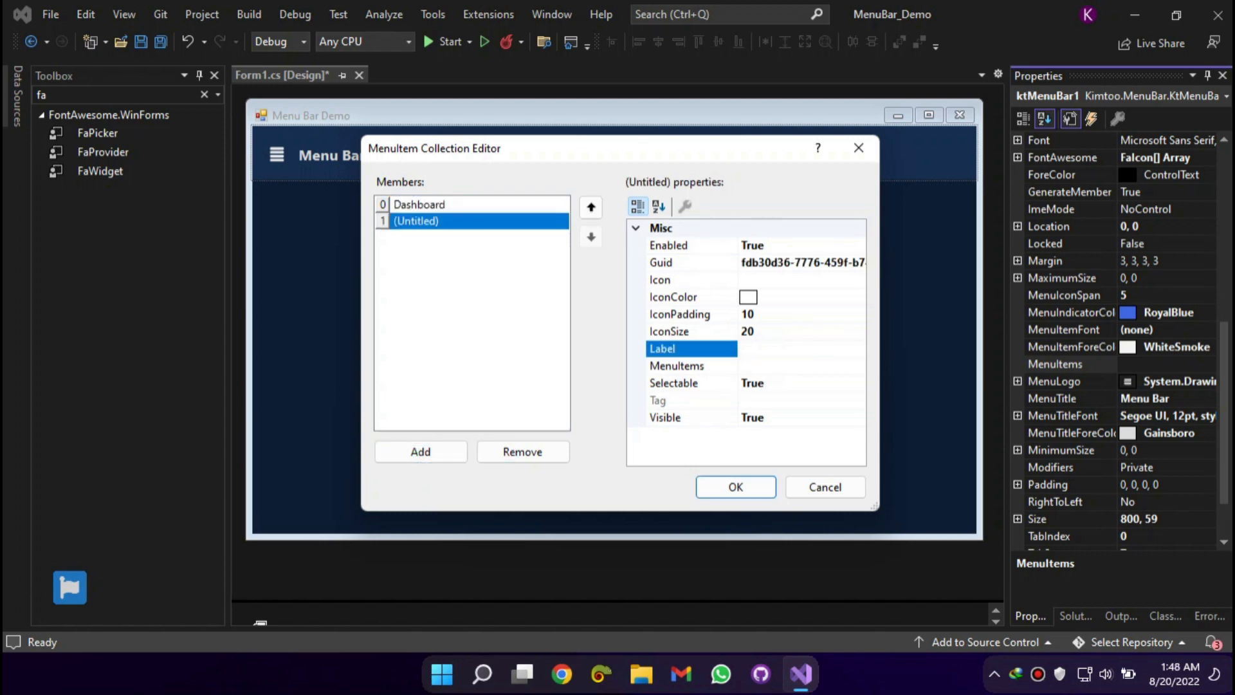
click(676, 366)
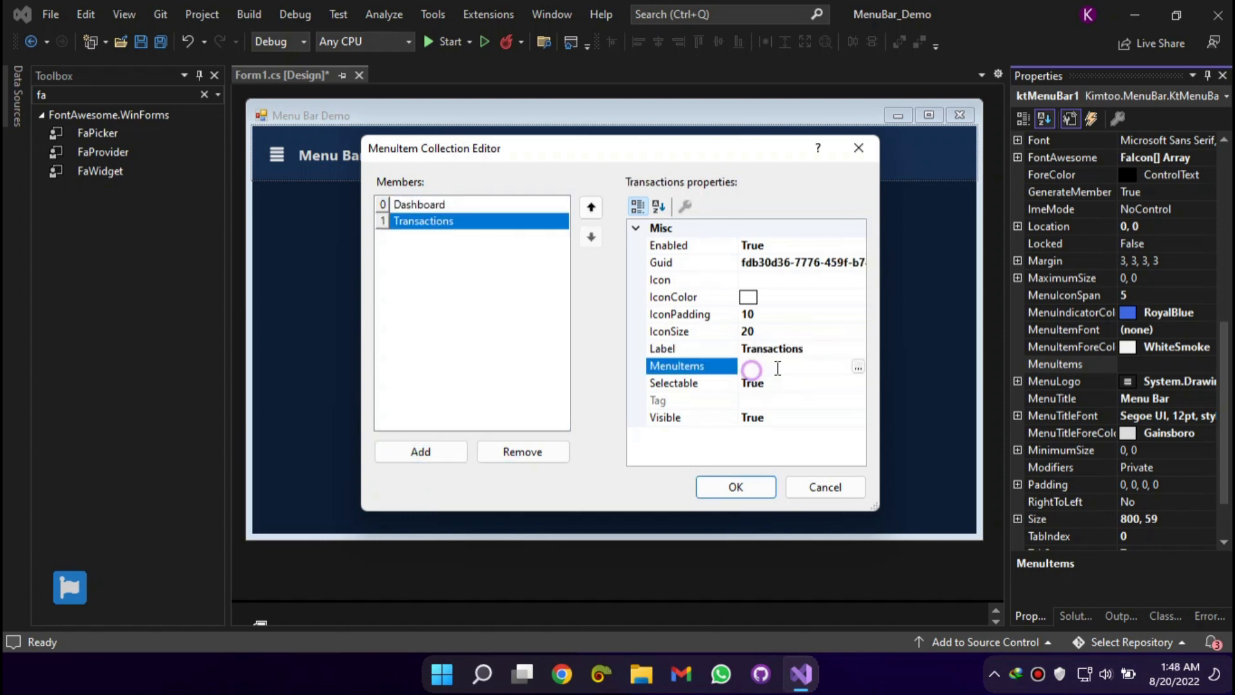
click(420, 451)
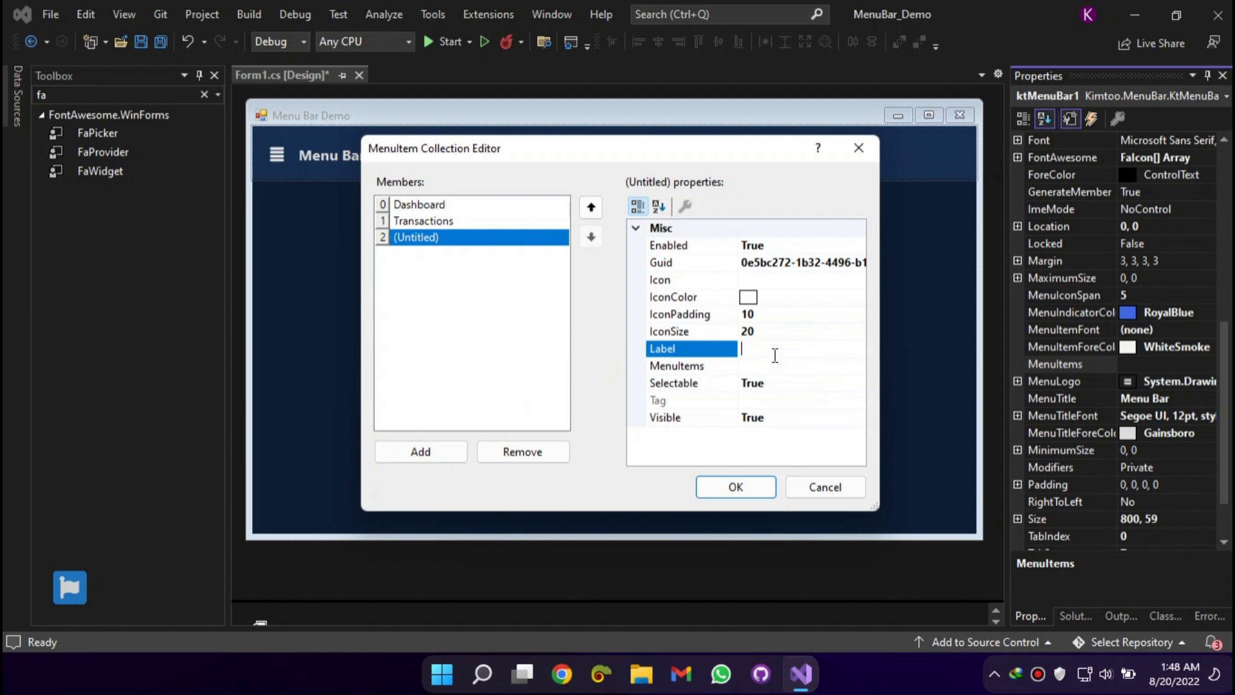
text(Products)
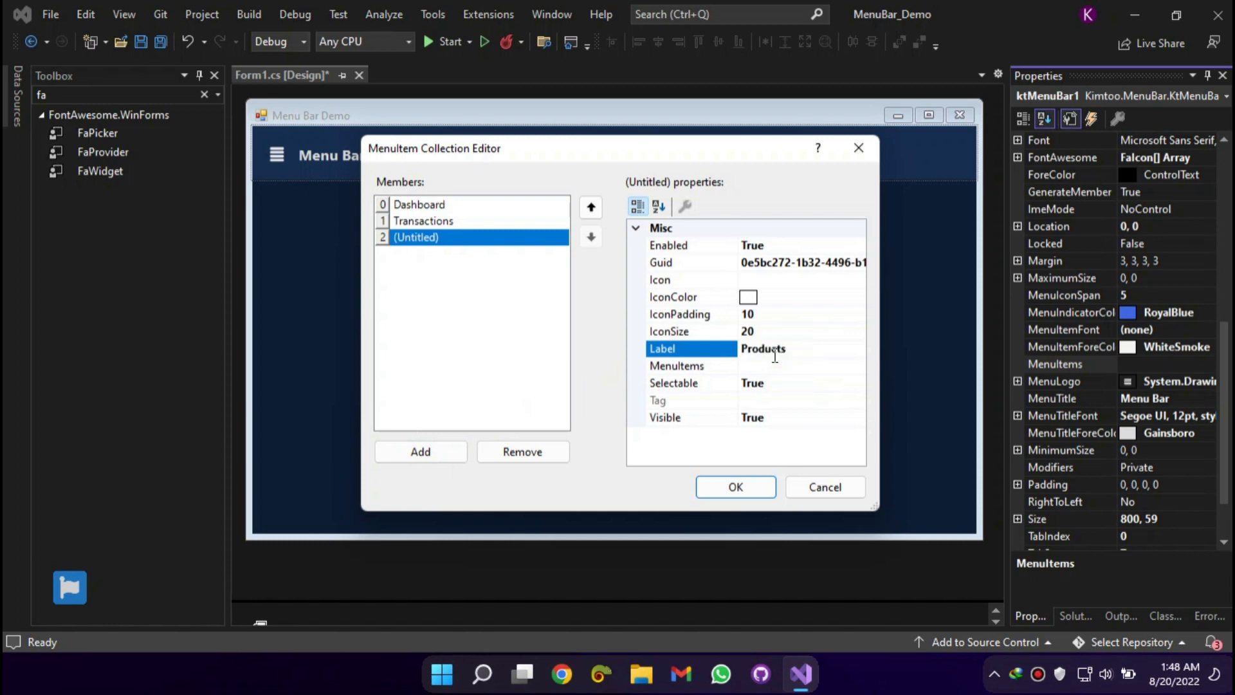
click(420, 452)
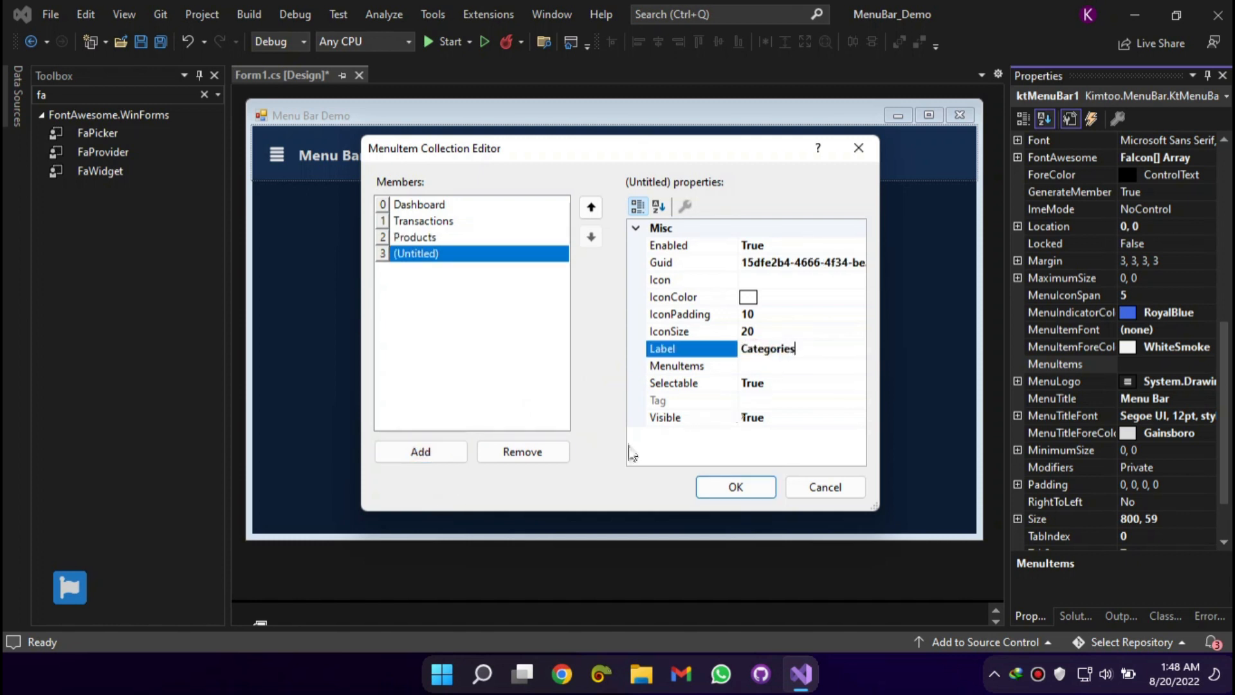
click(420, 452)
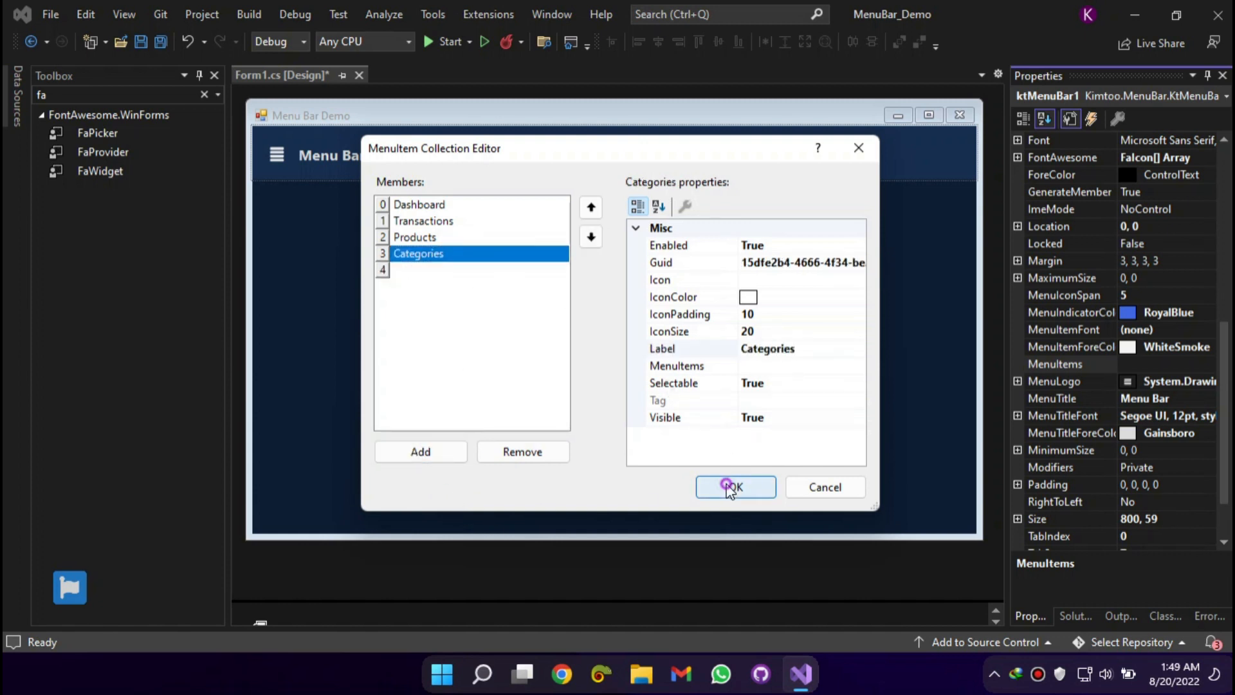
click(734, 487)
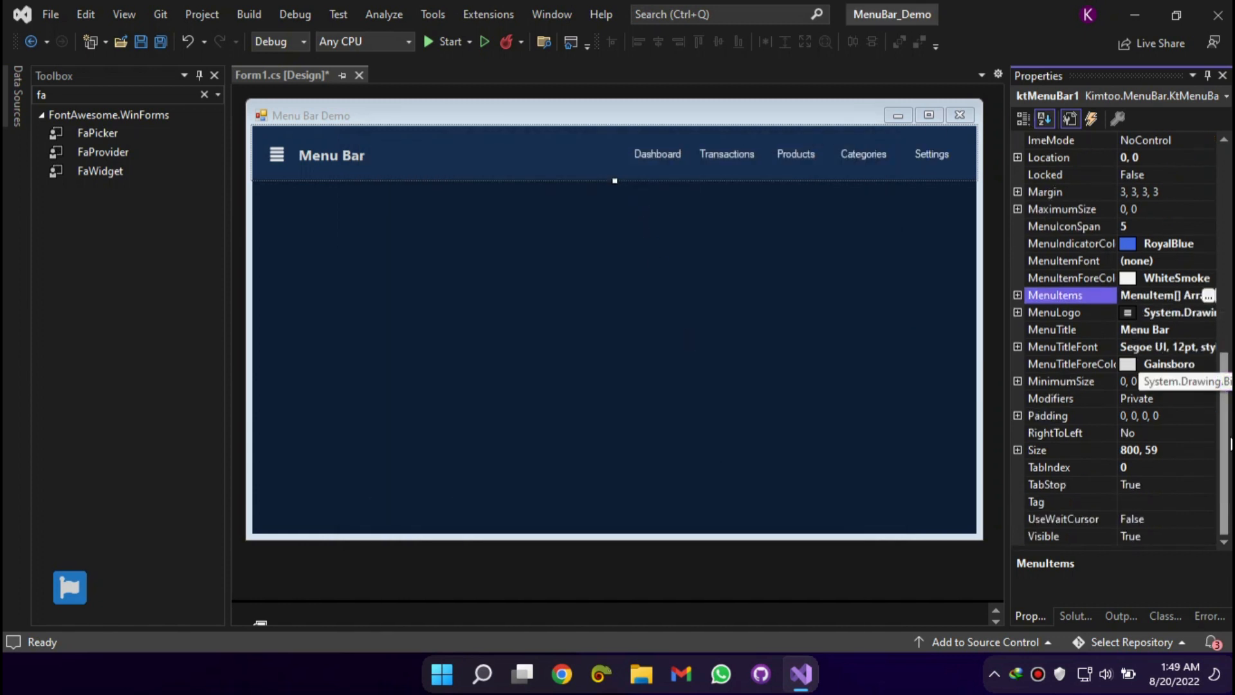
Set title and item fonts to Segoe UI Semibold, then run and close the demo
click(1062, 347)
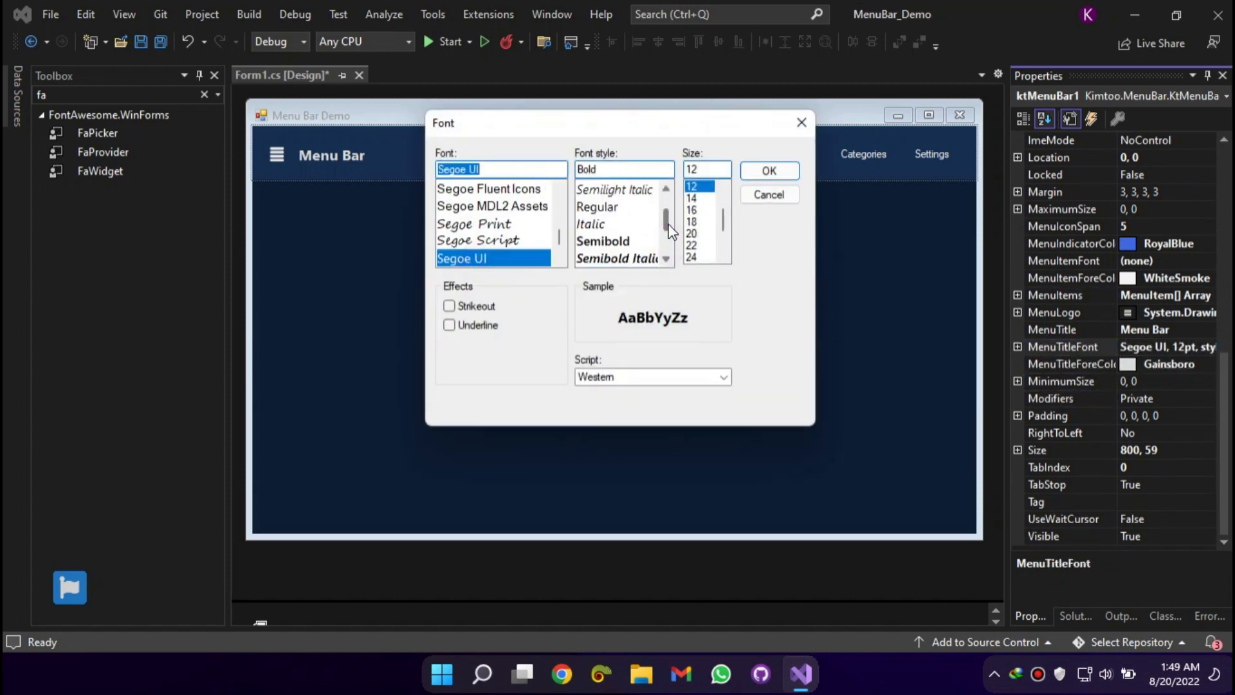
click(767, 171)
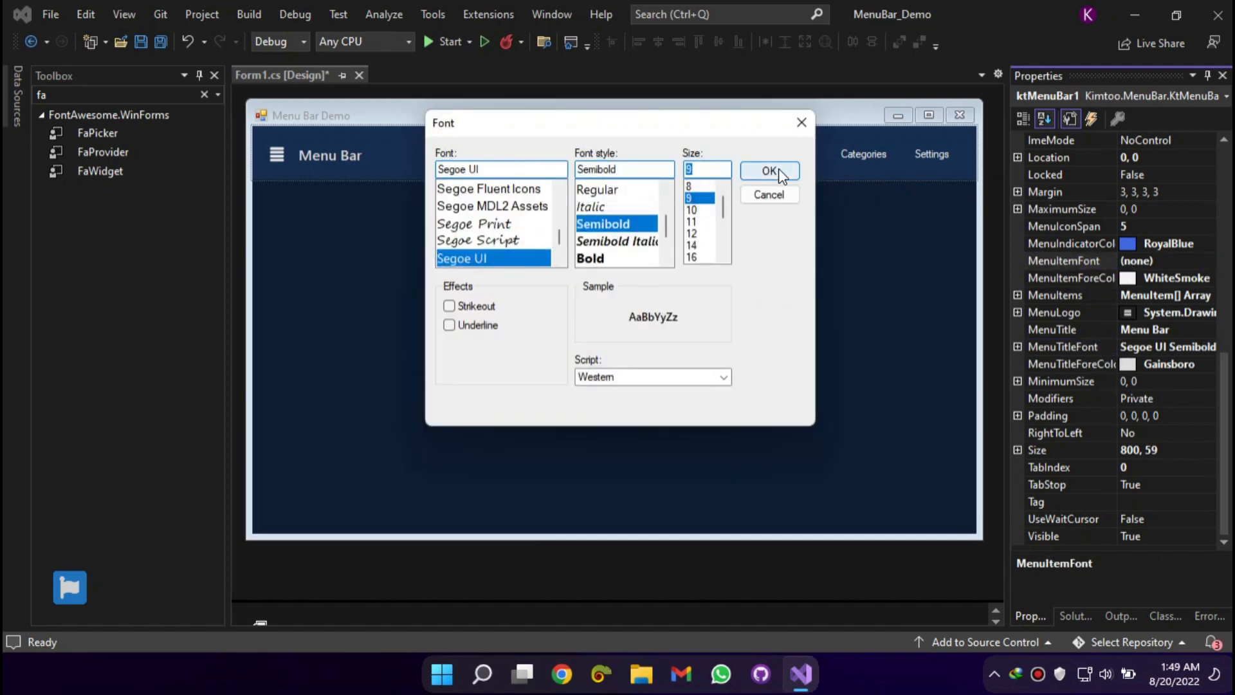
click(769, 172)
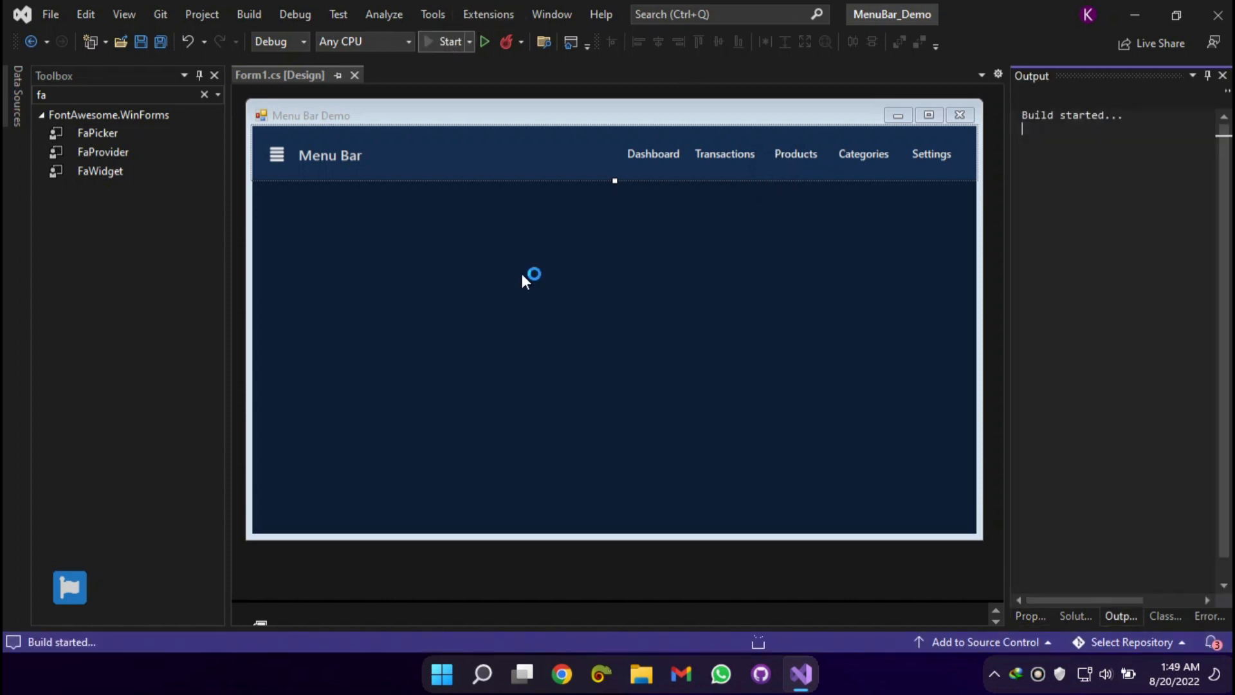
click(445, 41)
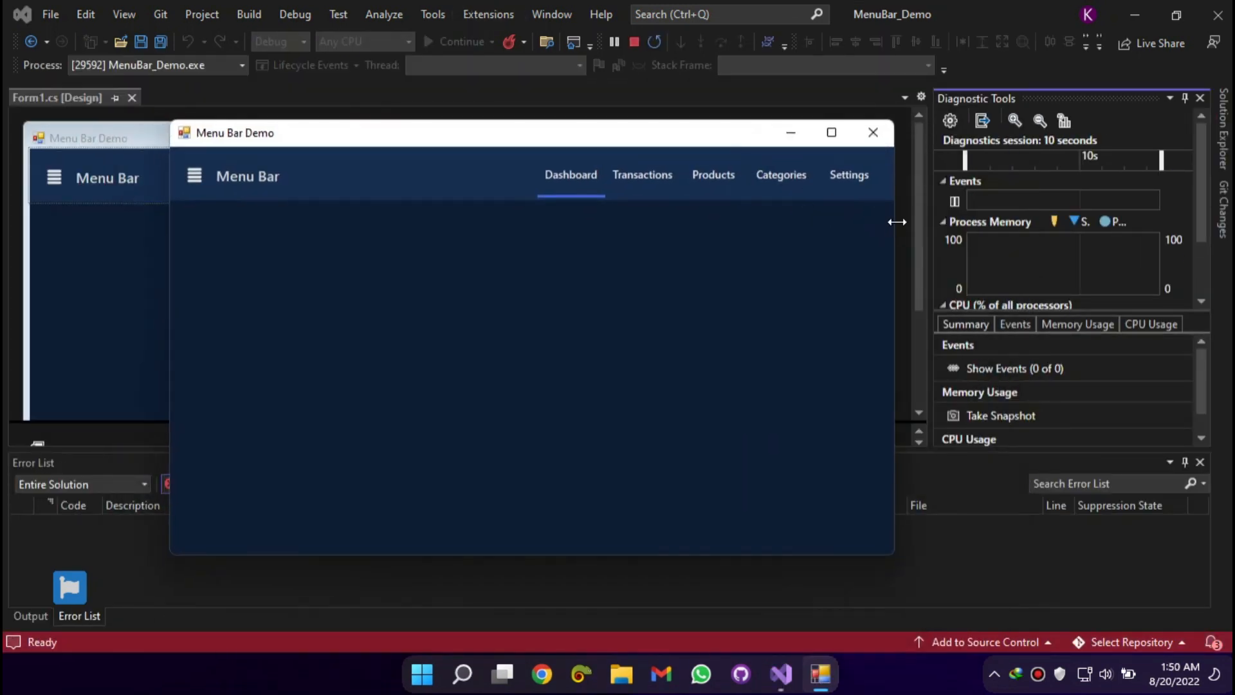
click(831, 133)
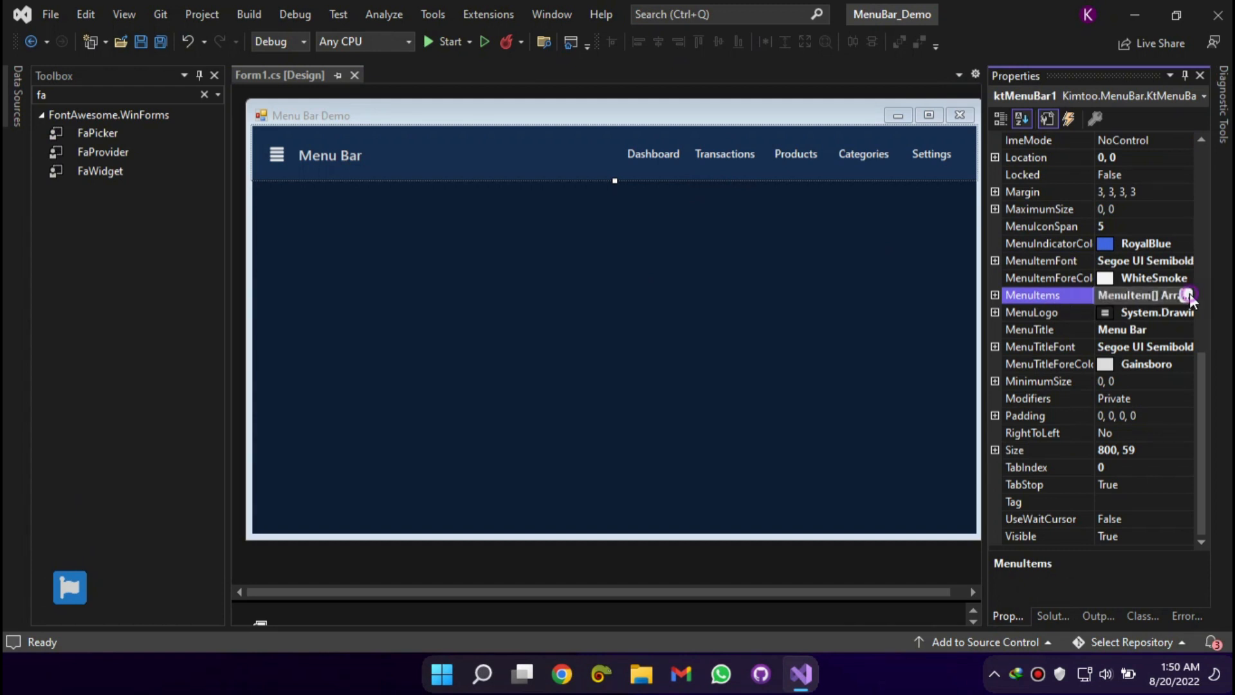
Add Transactions sub-items labelled Orders, Sales and Reports
click(1191, 294)
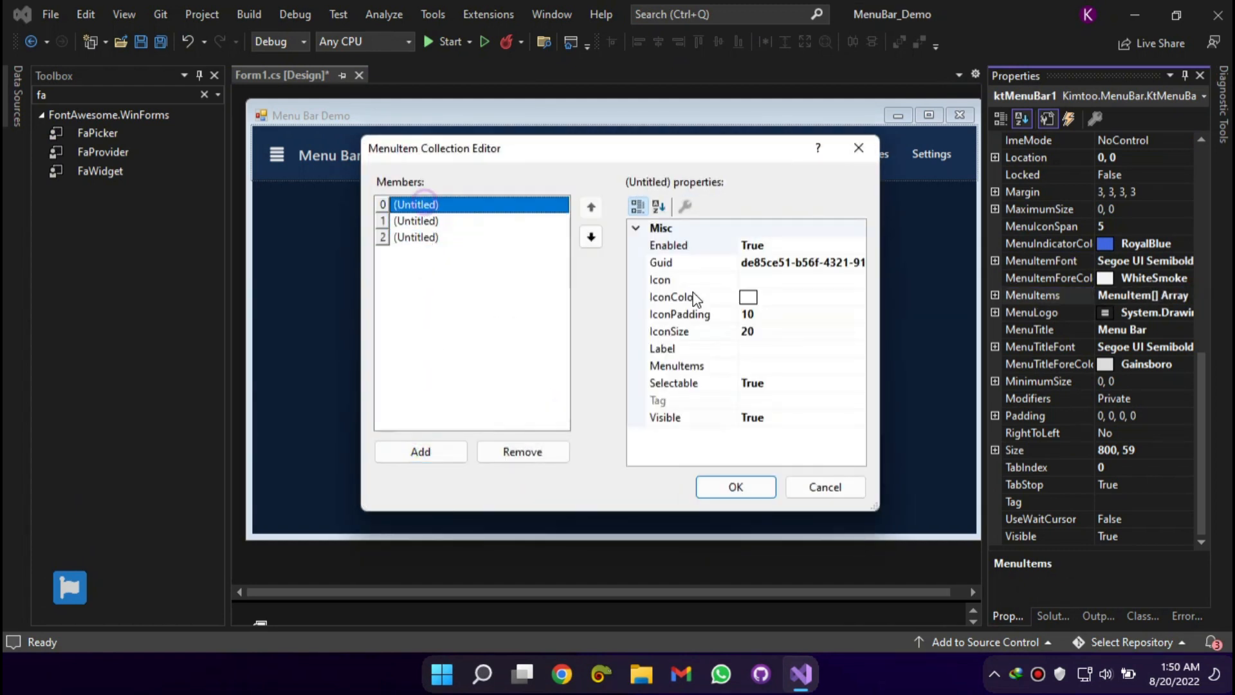
click(693, 347)
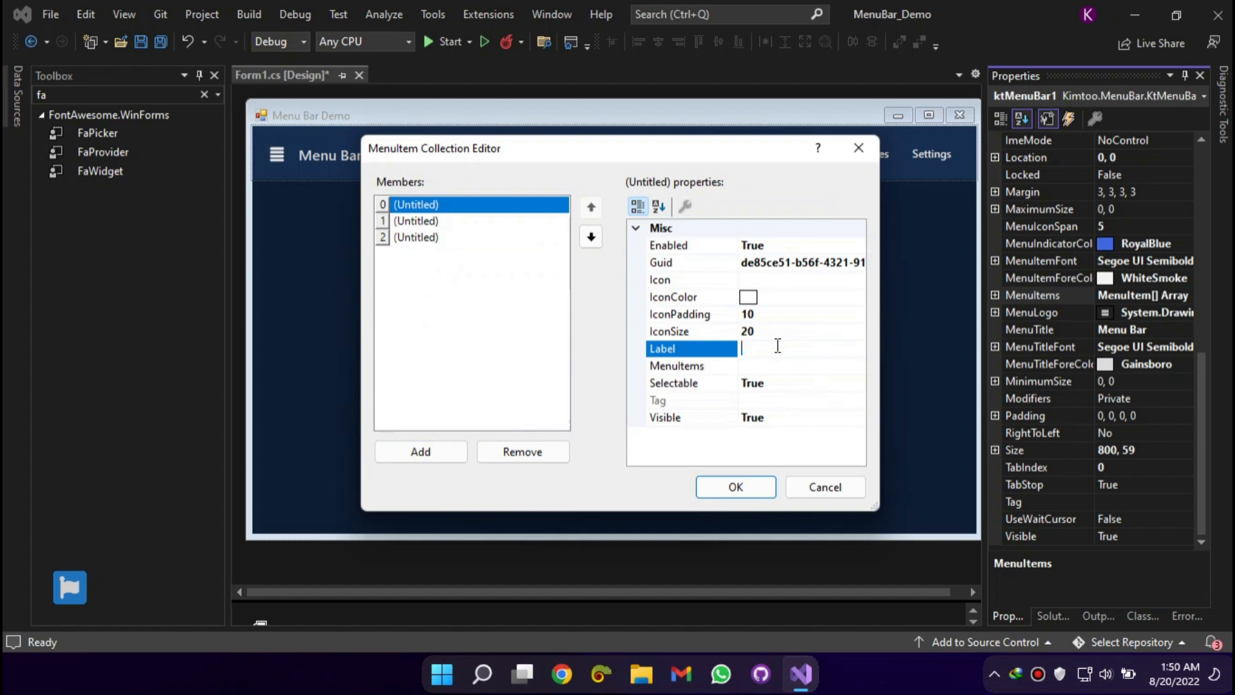
text(Orders)
click(802, 348)
text(Sales)
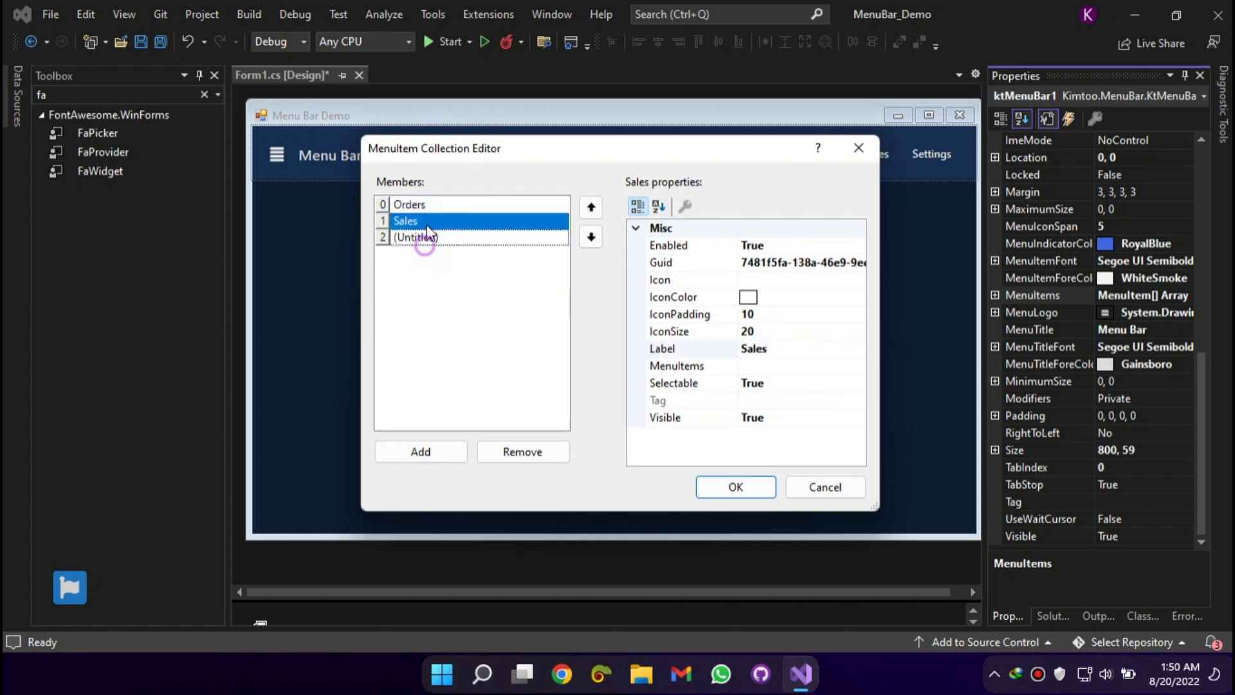
click(416, 237)
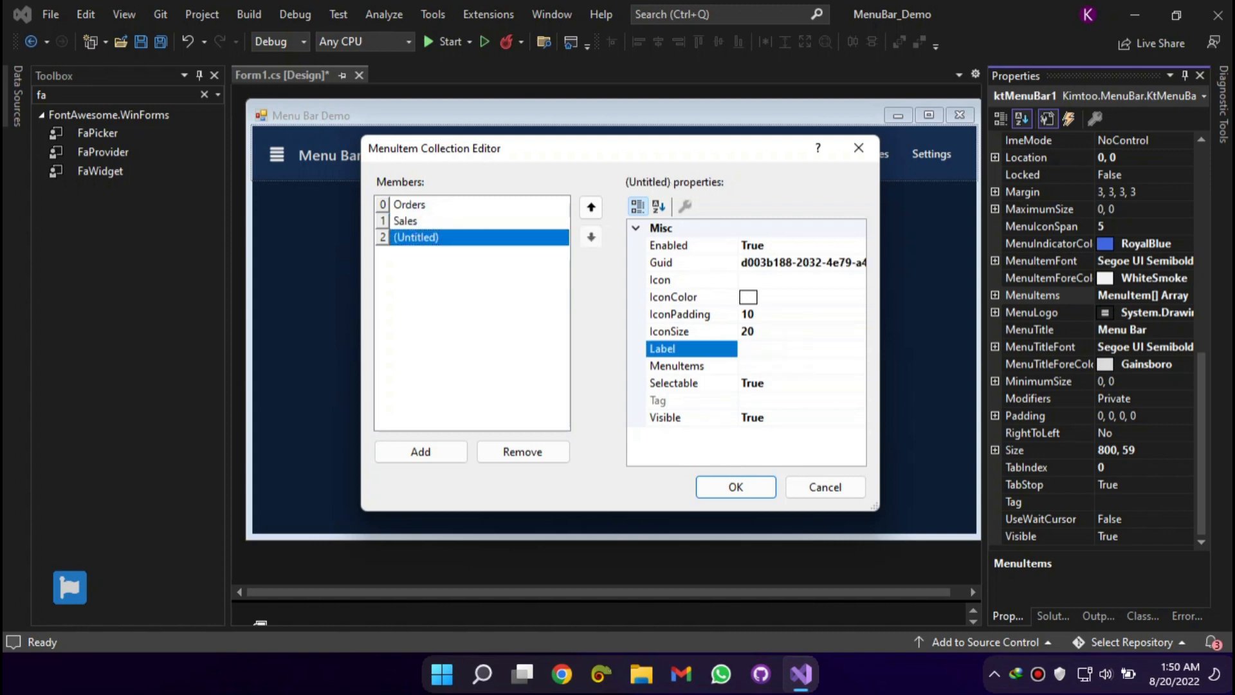
text(Reports)
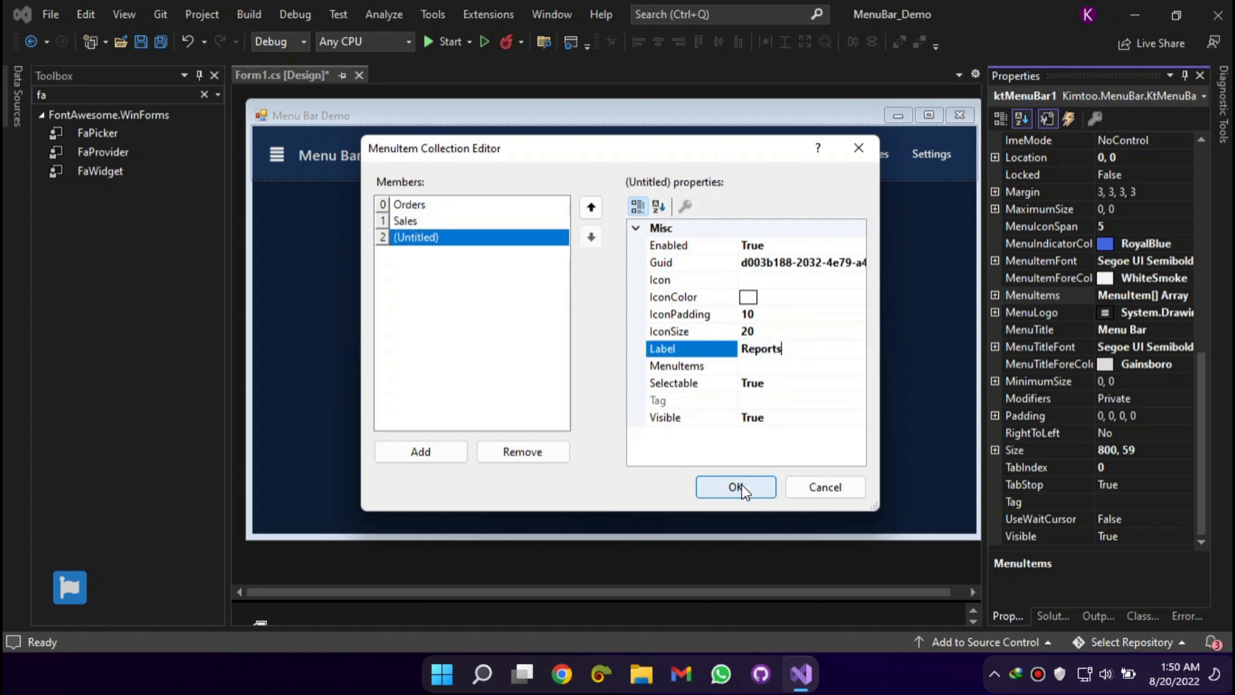
Run the demo, select Products, then choose Sales from the Transactions dropdown
click(734, 486)
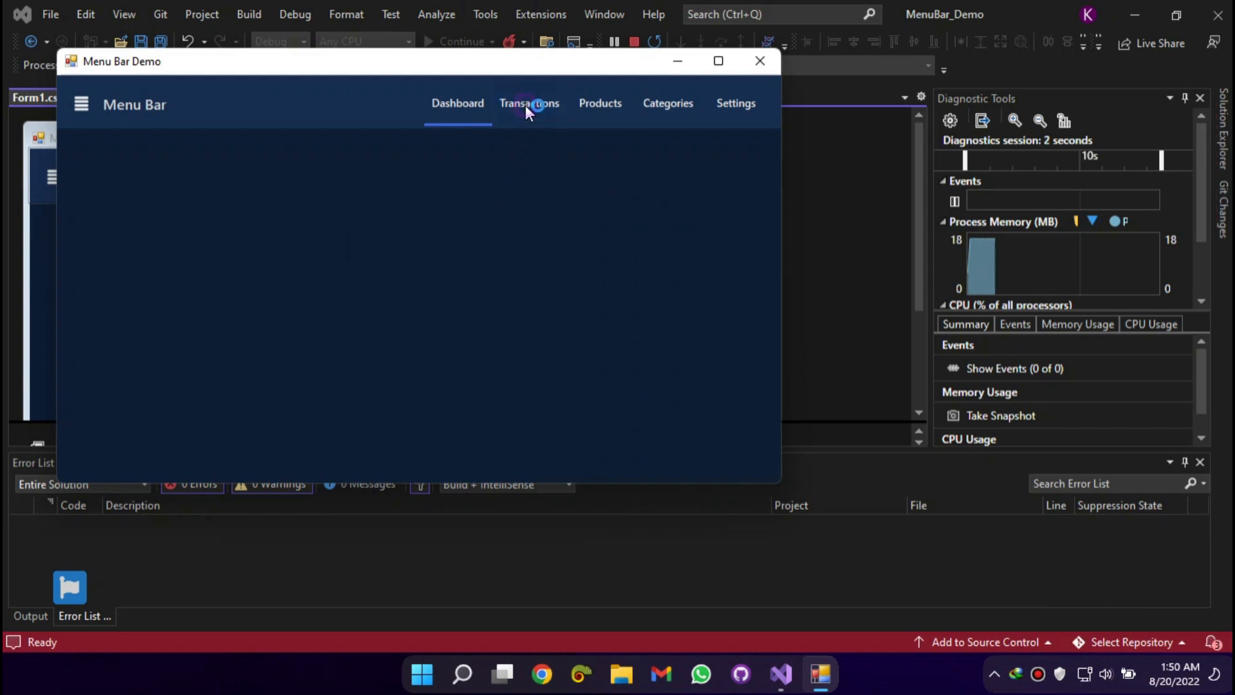
click(599, 103)
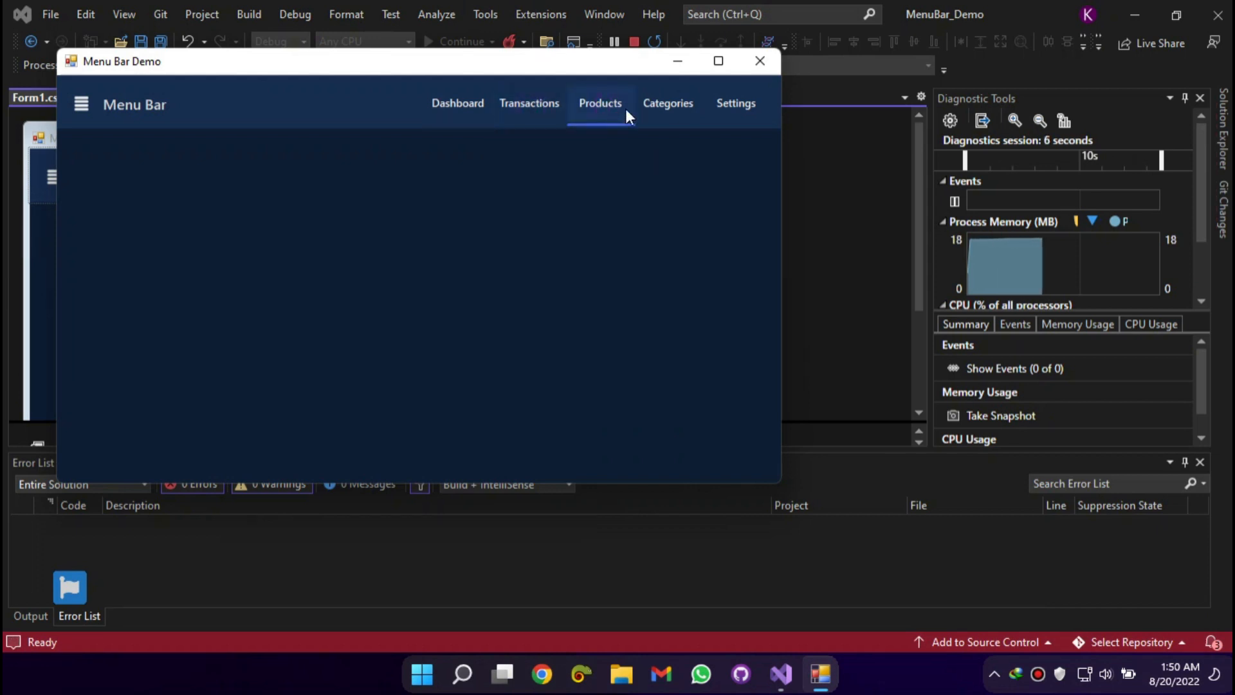
click(529, 103)
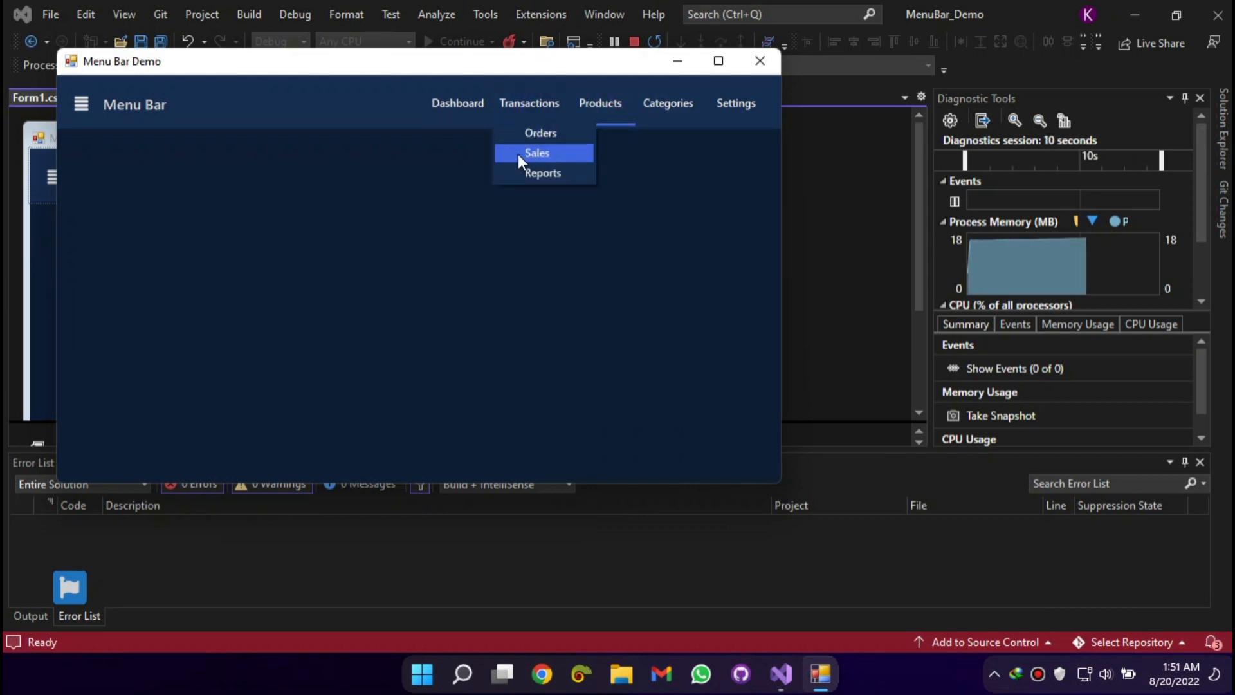
click(634, 41)
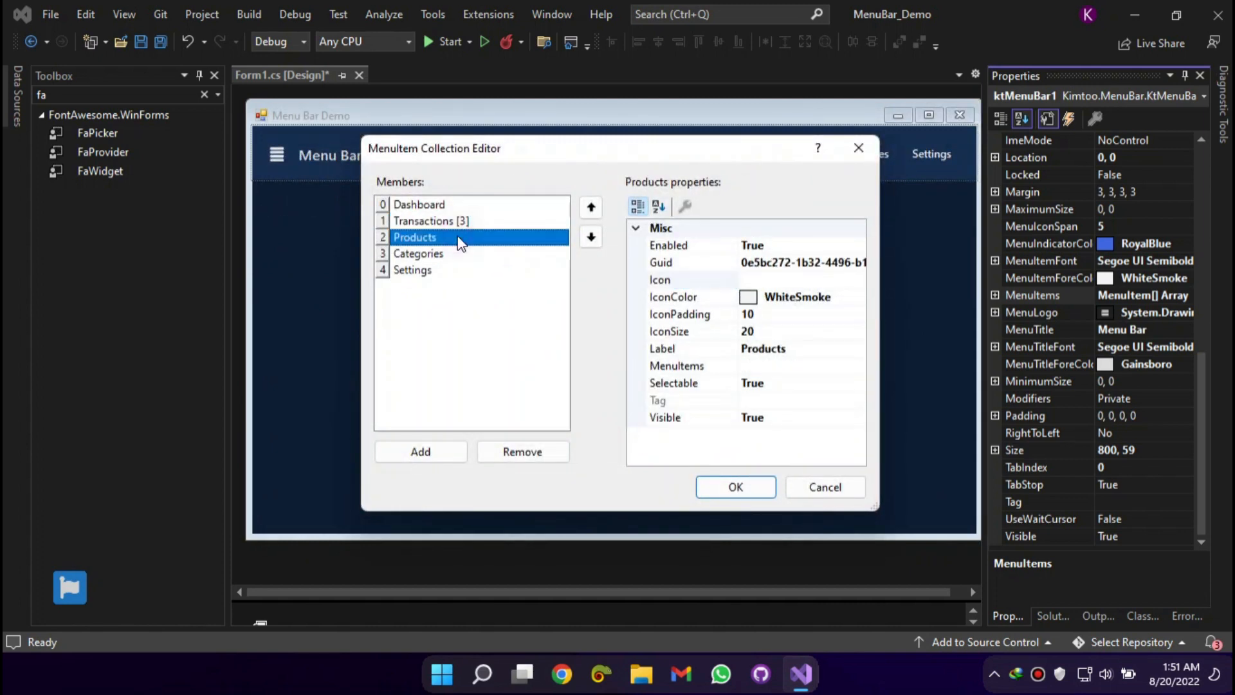
Assign icons to the menu items, including solid.print for Reports, and confirm
click(735, 487)
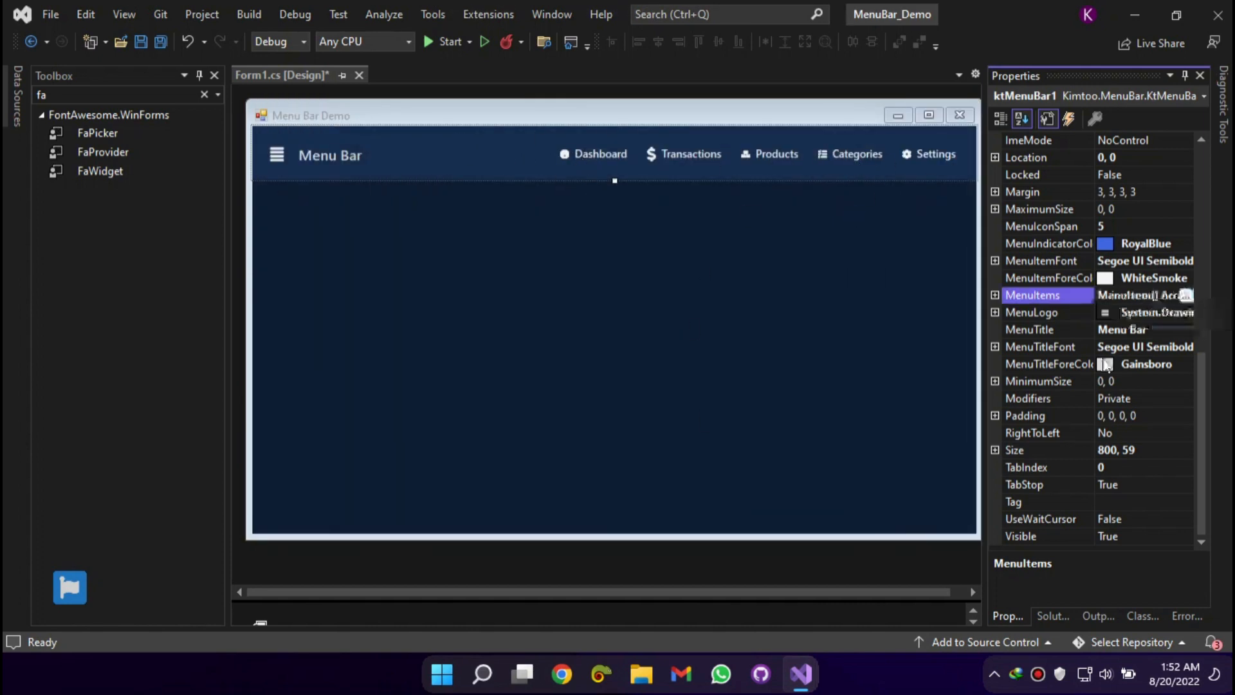
click(445, 41)
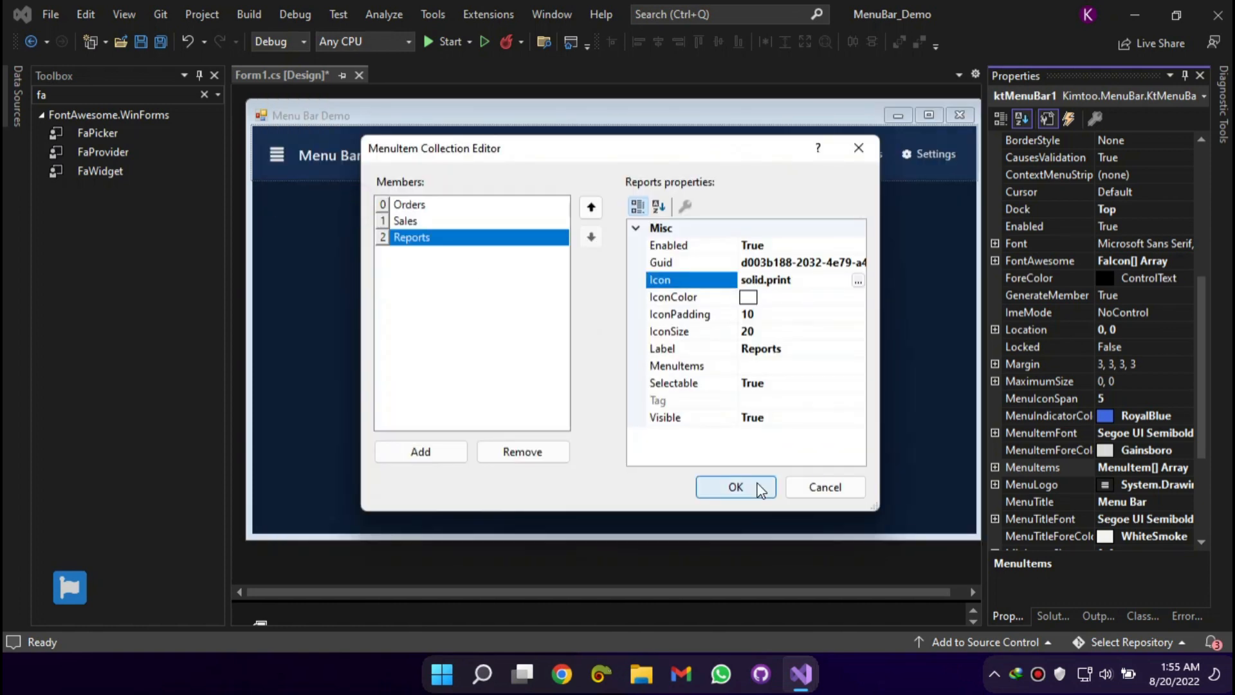
Confirm the sub-item icons, check them in the Transactions dropdown, then stop the demo
click(733, 487)
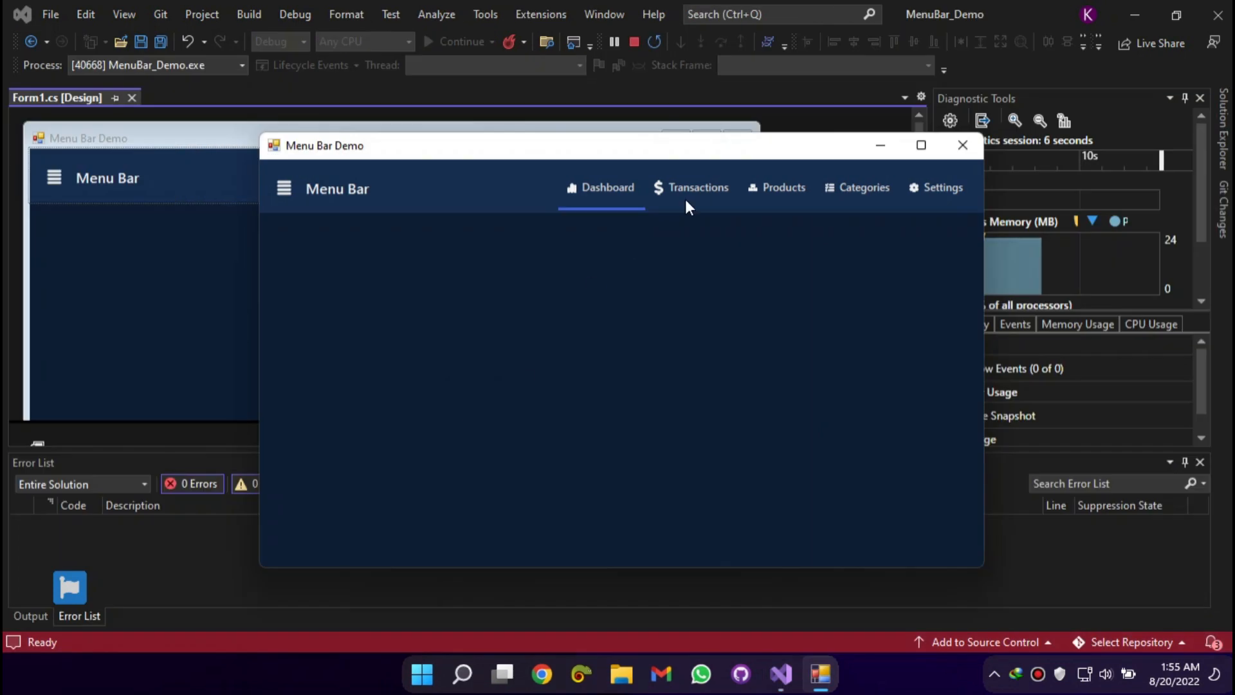
click(698, 187)
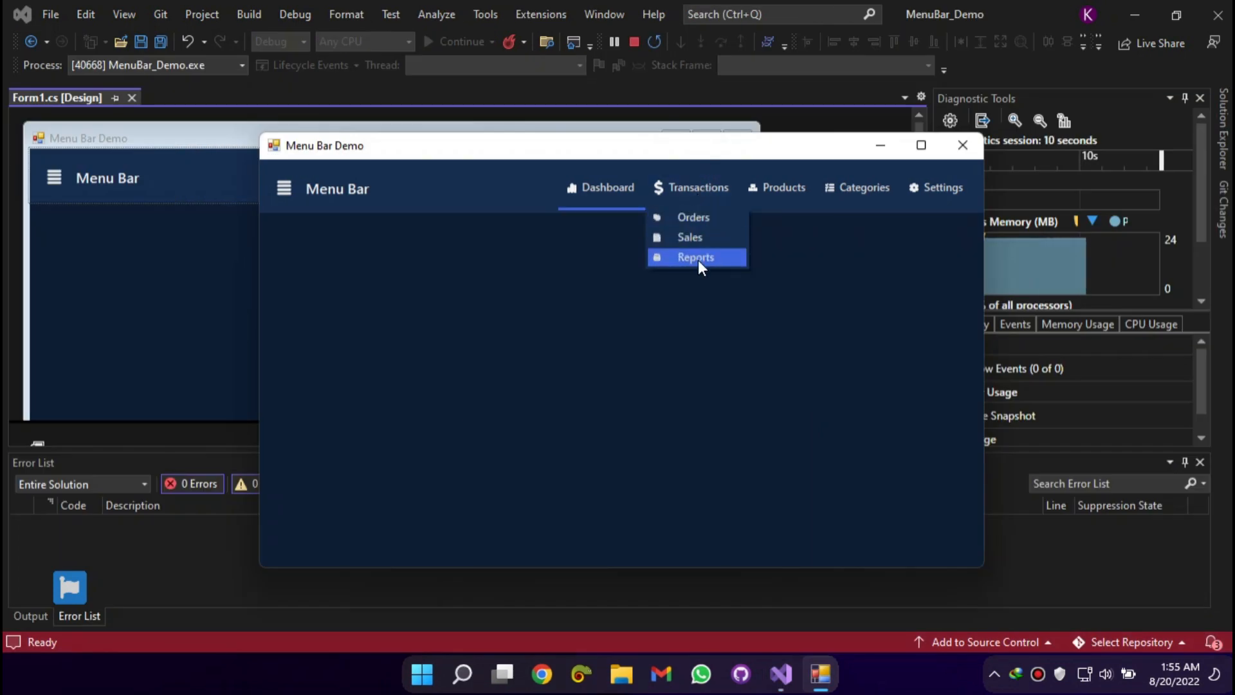
click(696, 257)
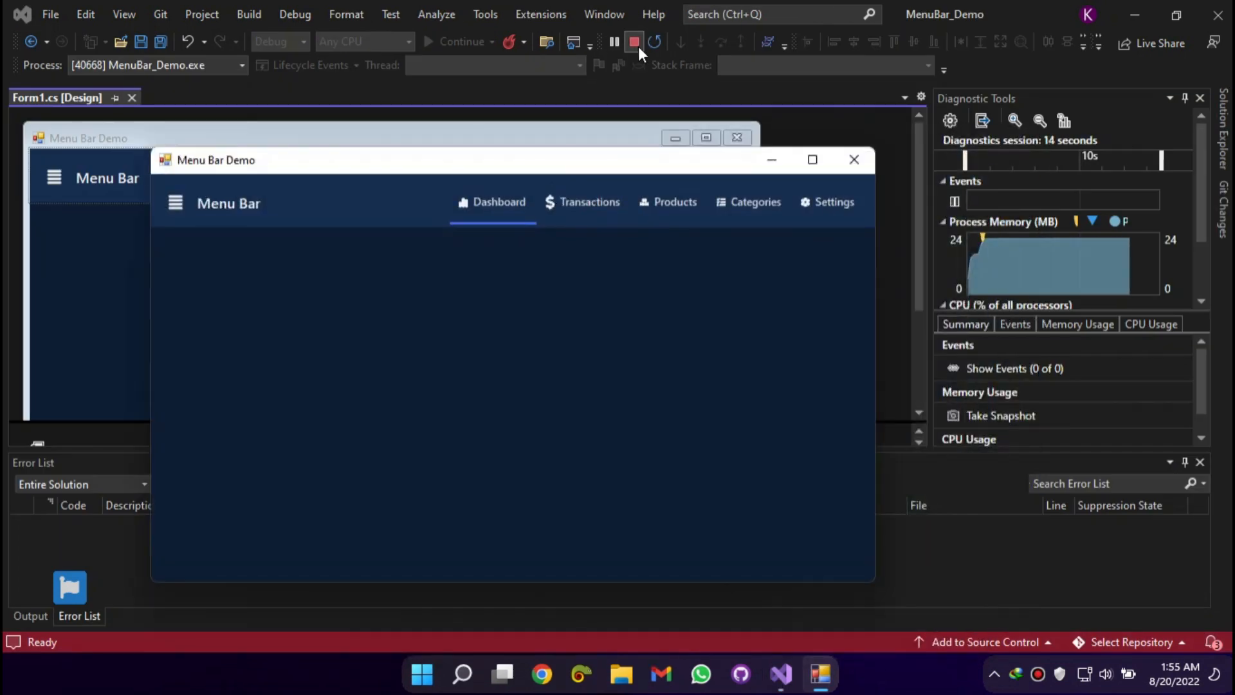
click(634, 42)
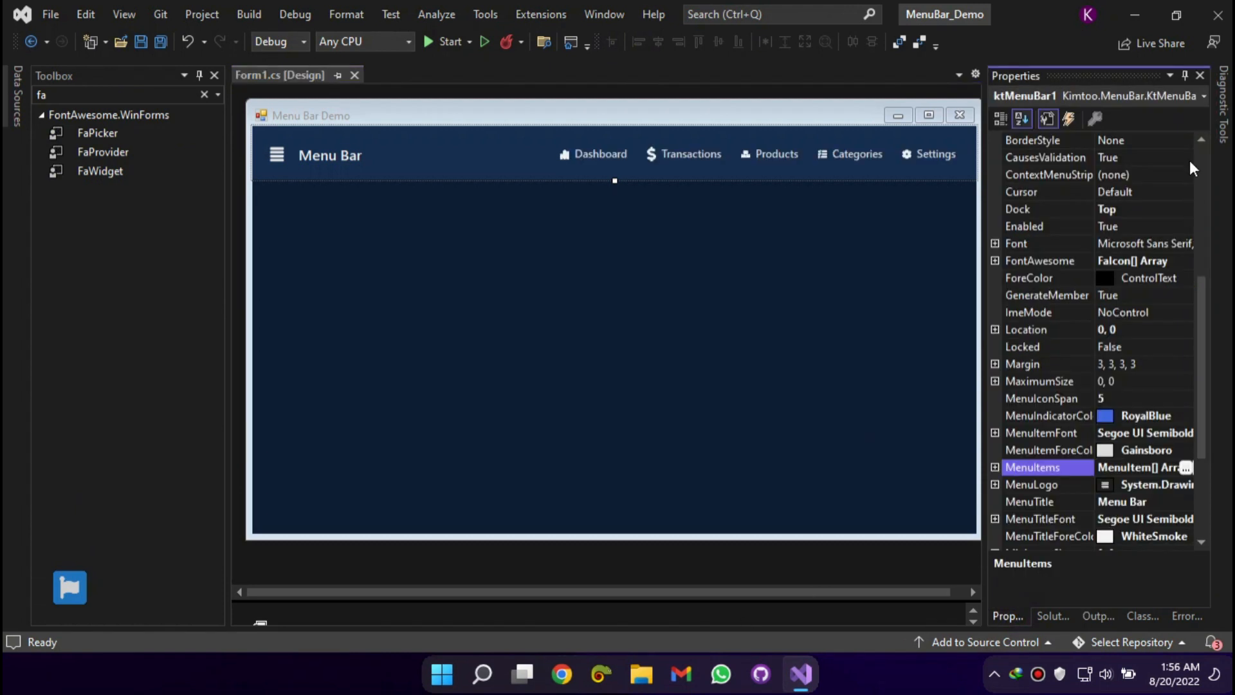
Add a label with LightGray Segoe UI Semibold text and edit its Text to read 'Select…'
click(1069, 119)
text(lab)
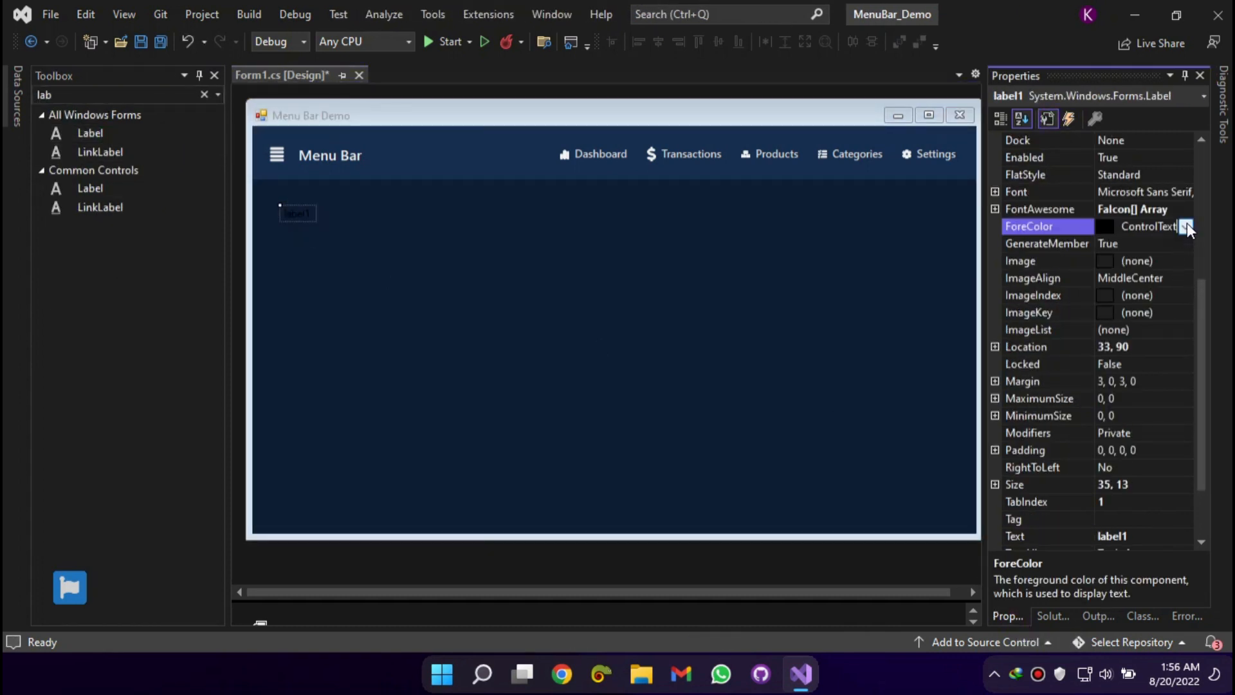
click(1186, 226)
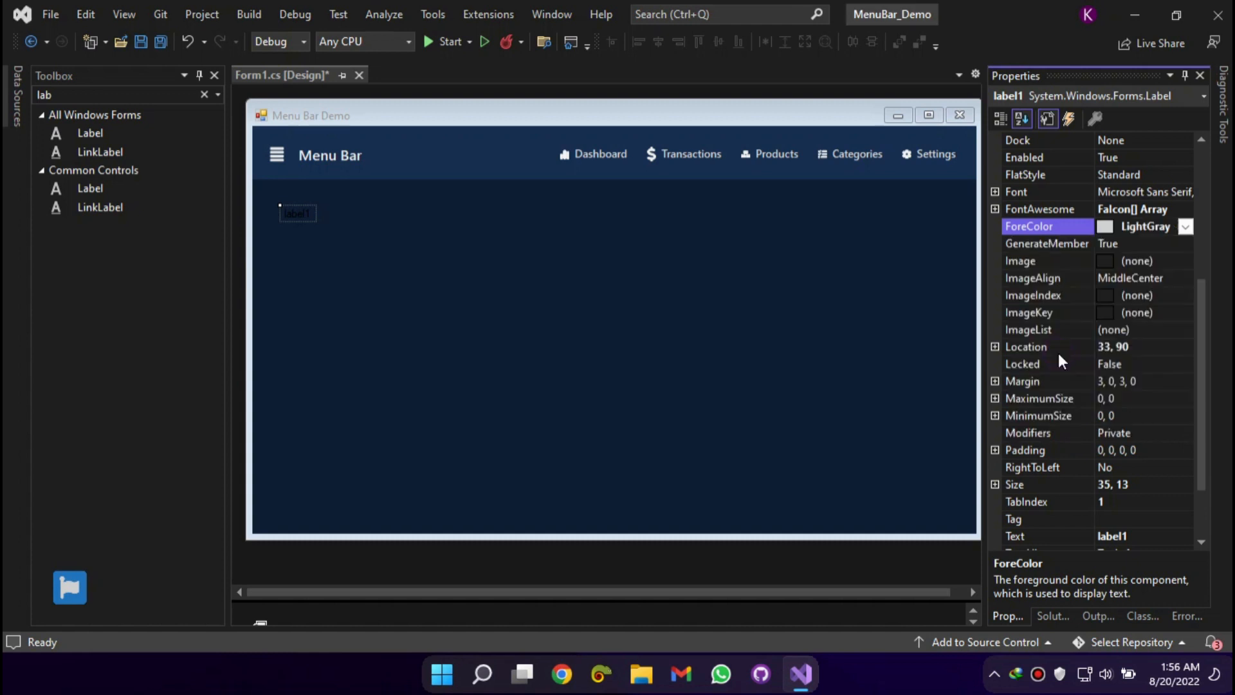
scroll(up, 3)
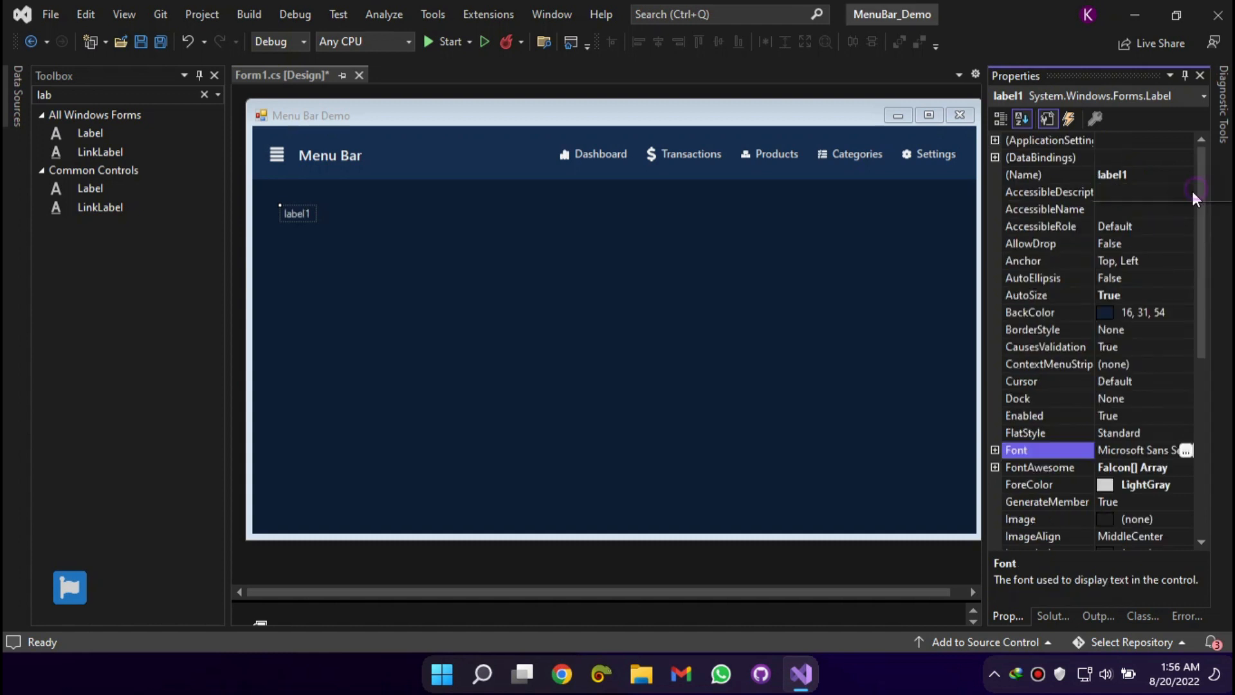
click(1190, 450)
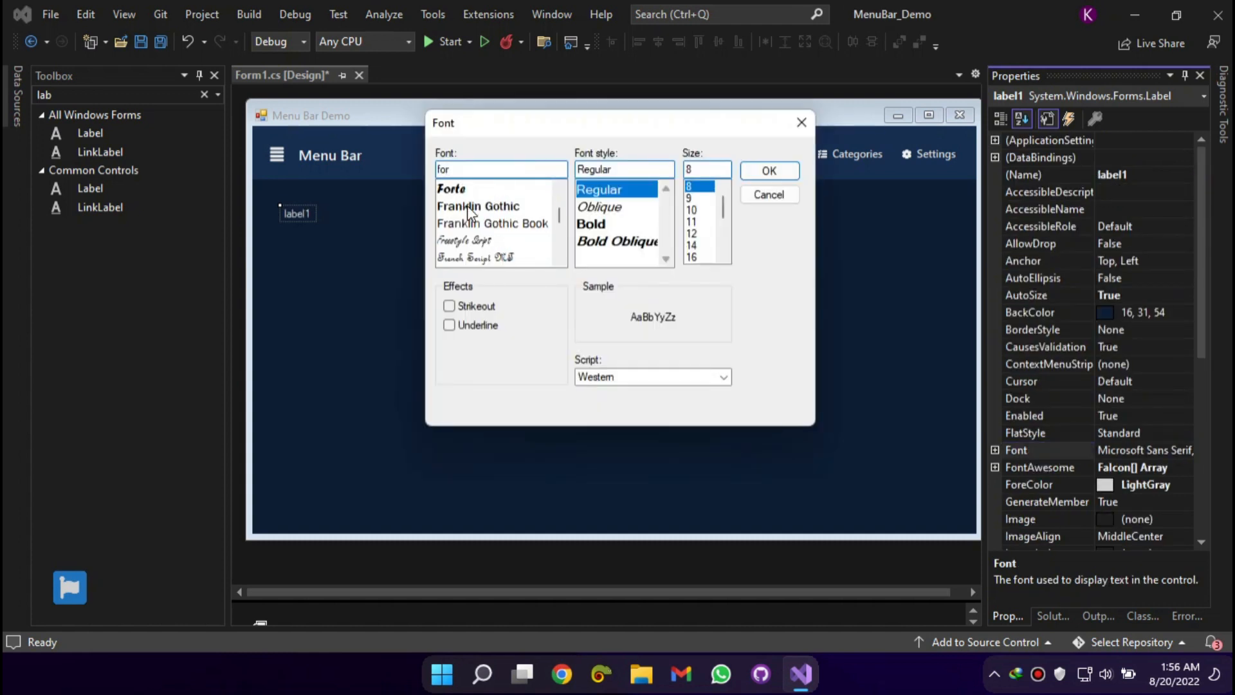
click(463, 257)
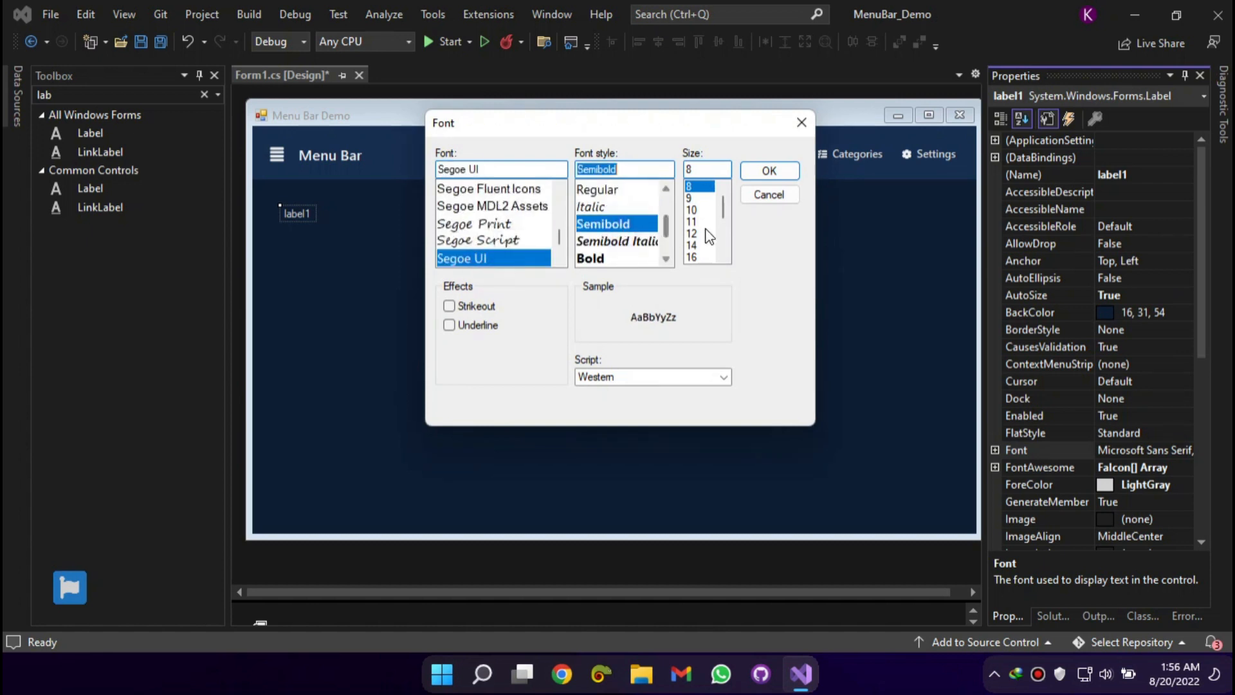
click(768, 170)
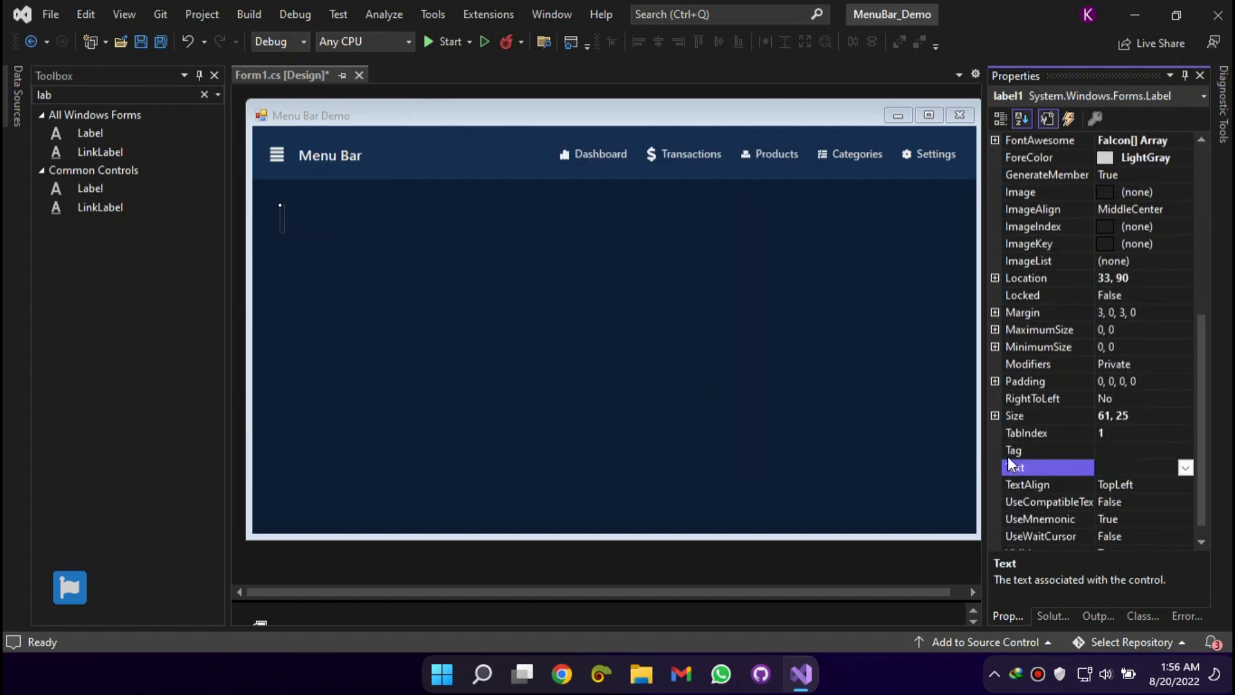
text(Selected " + Text;)
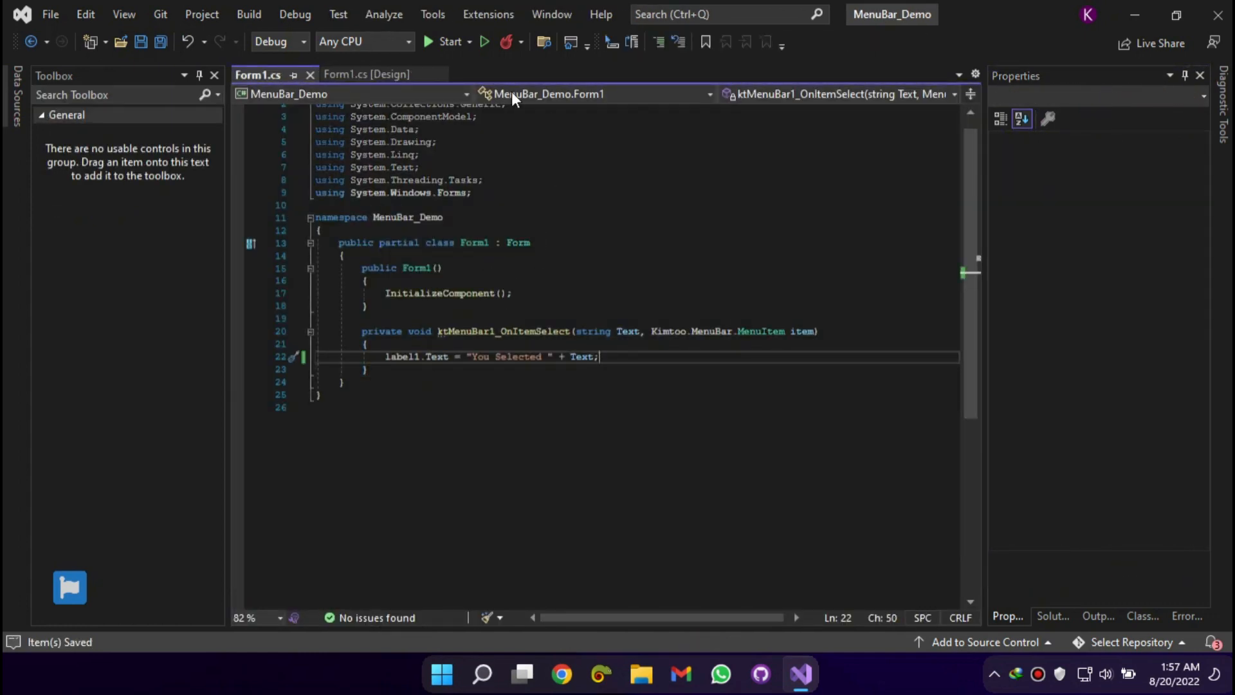
Run the demo and try Products, Settings and Transactions to check the label updates
click(445, 41)
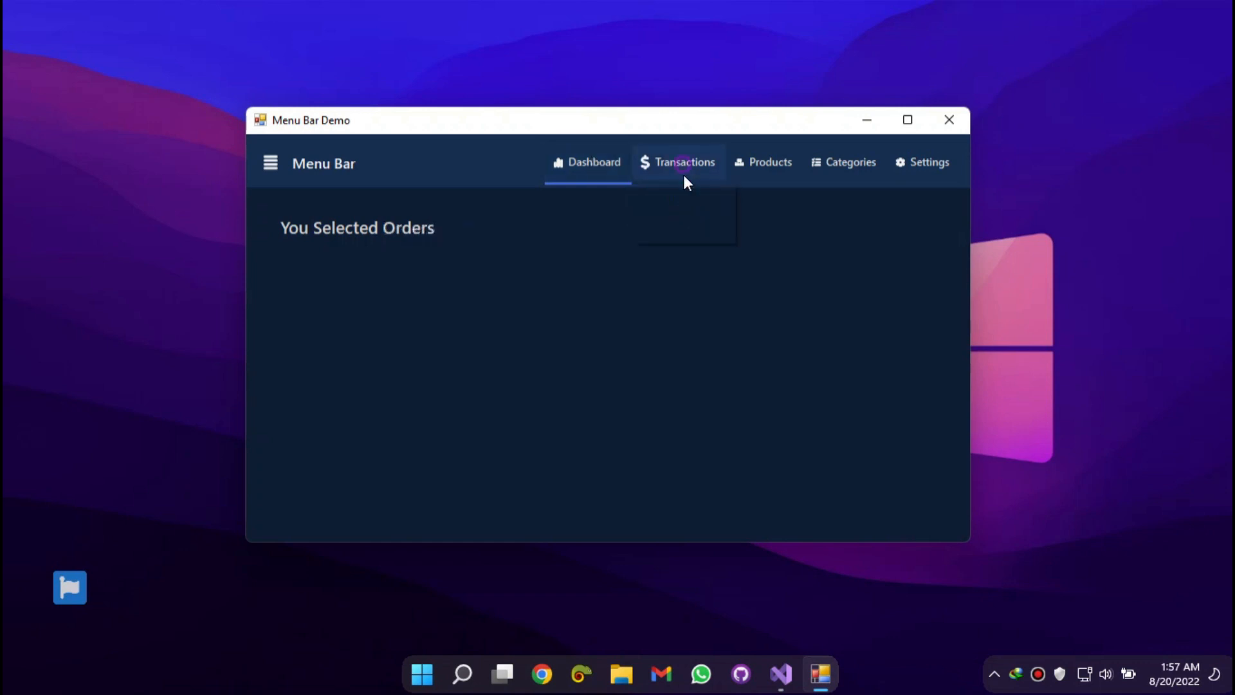
click(762, 162)
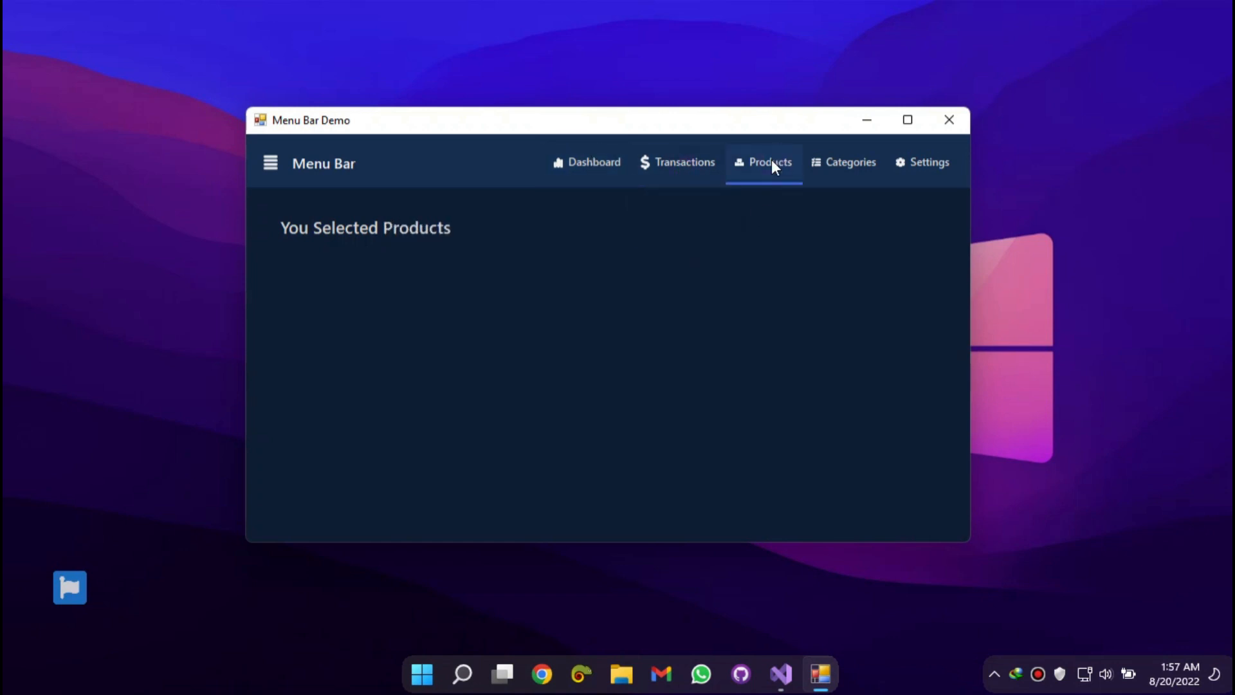
click(928, 162)
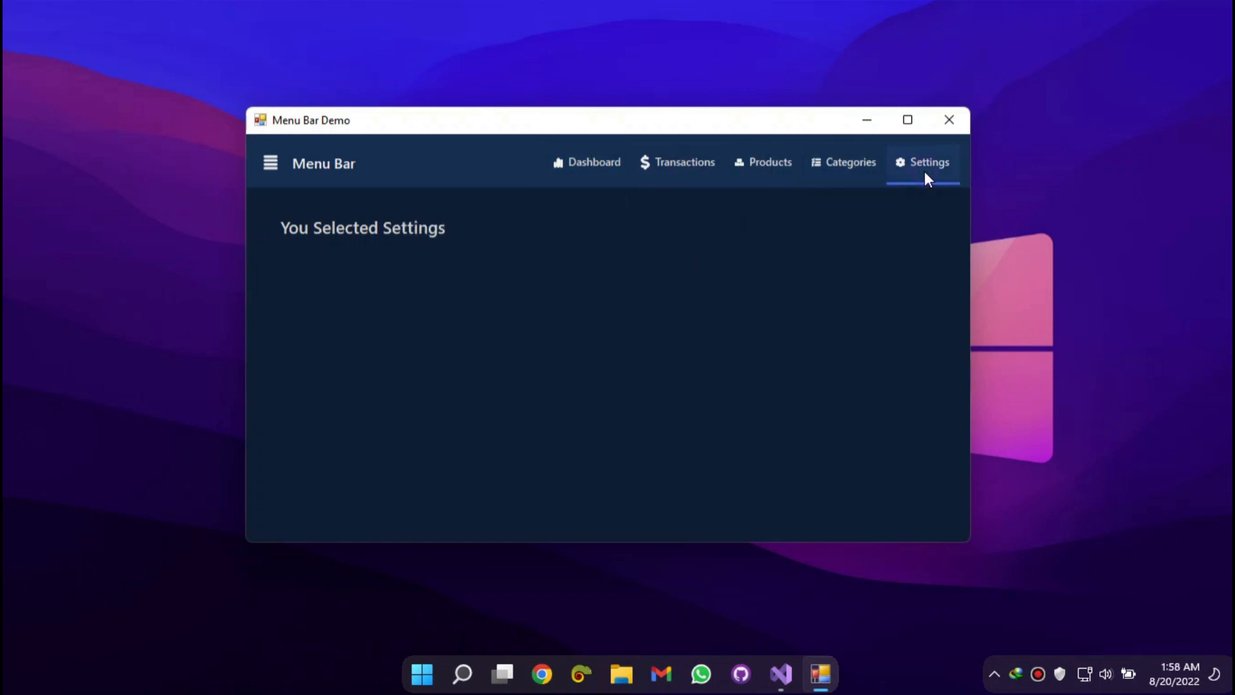
click(762, 162)
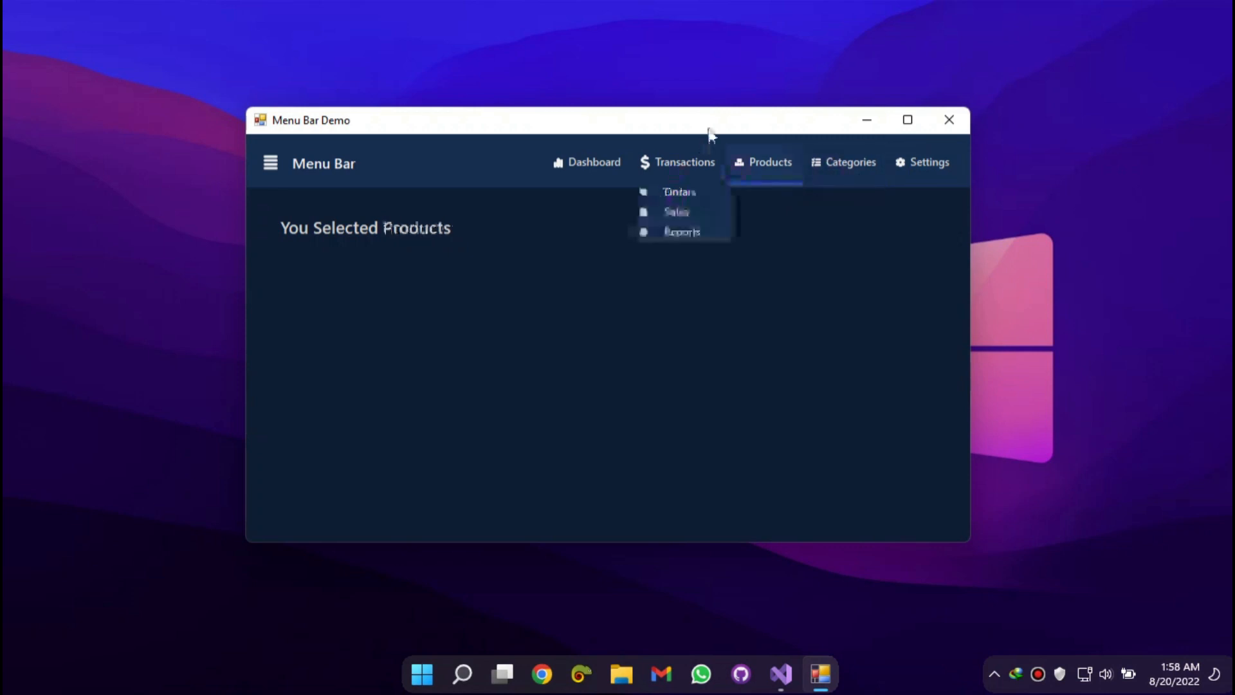
click(842, 162)
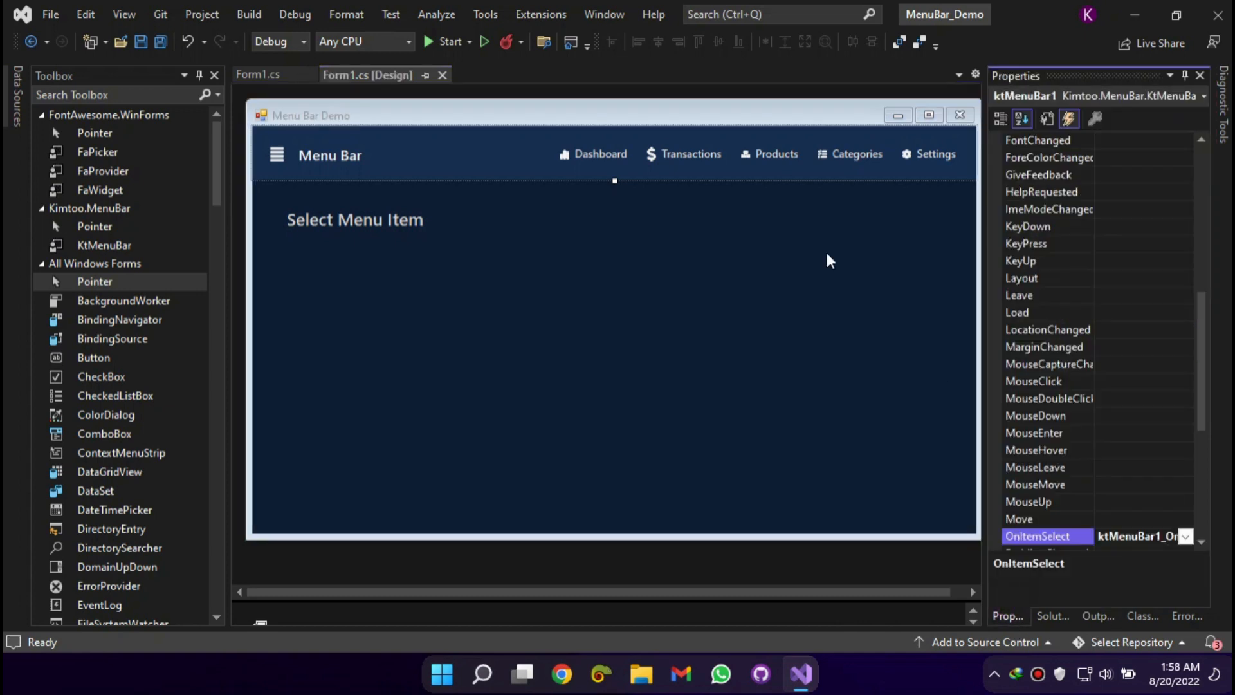
Set the Settings menu item's Selectable property to False in the MenuItems editor
click(1048, 119)
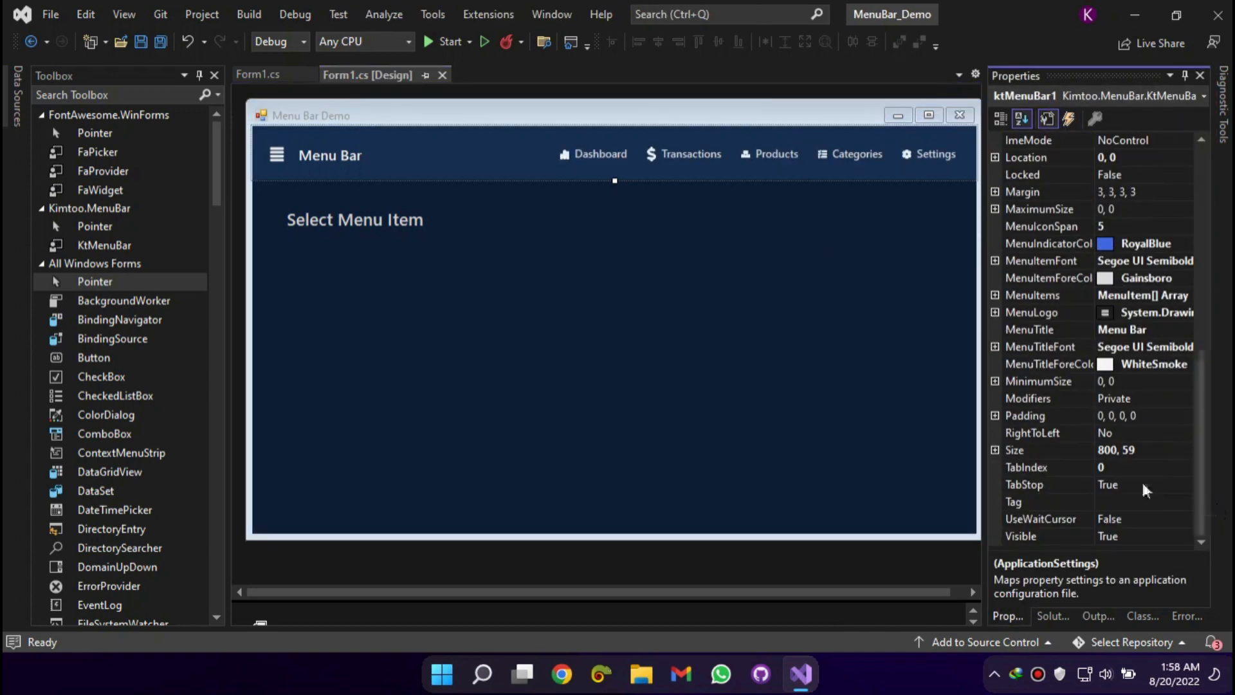
mouse_move(1080, 461)
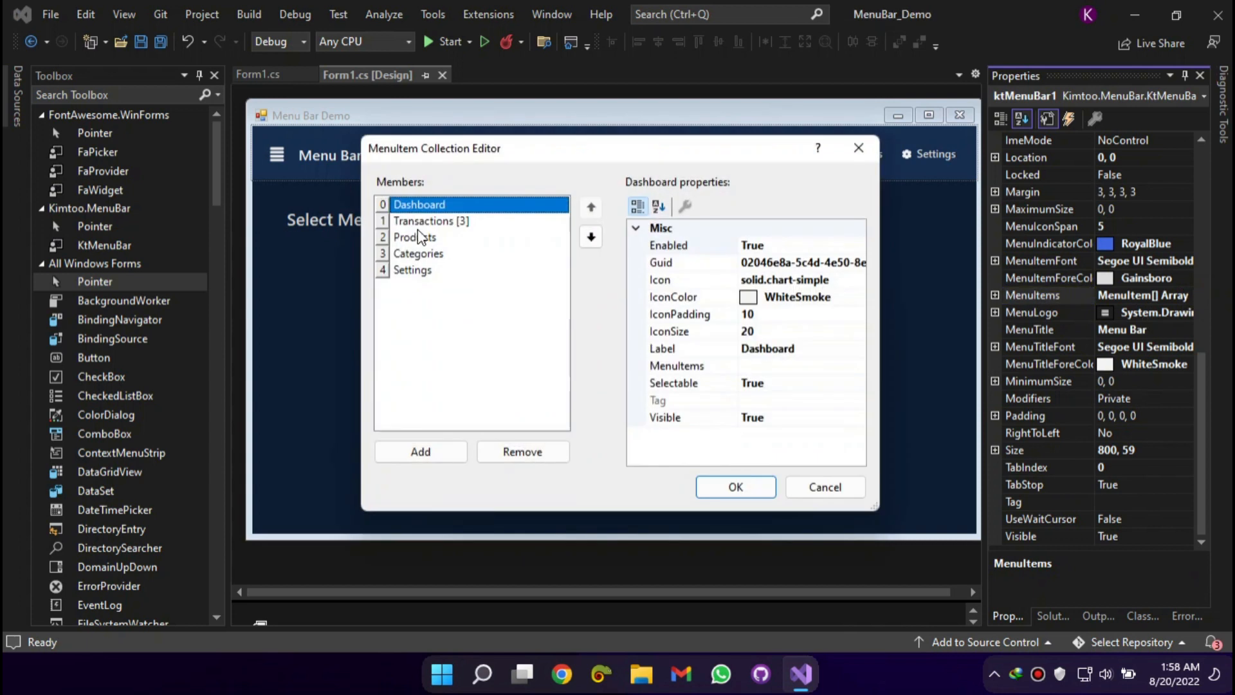
click(412, 269)
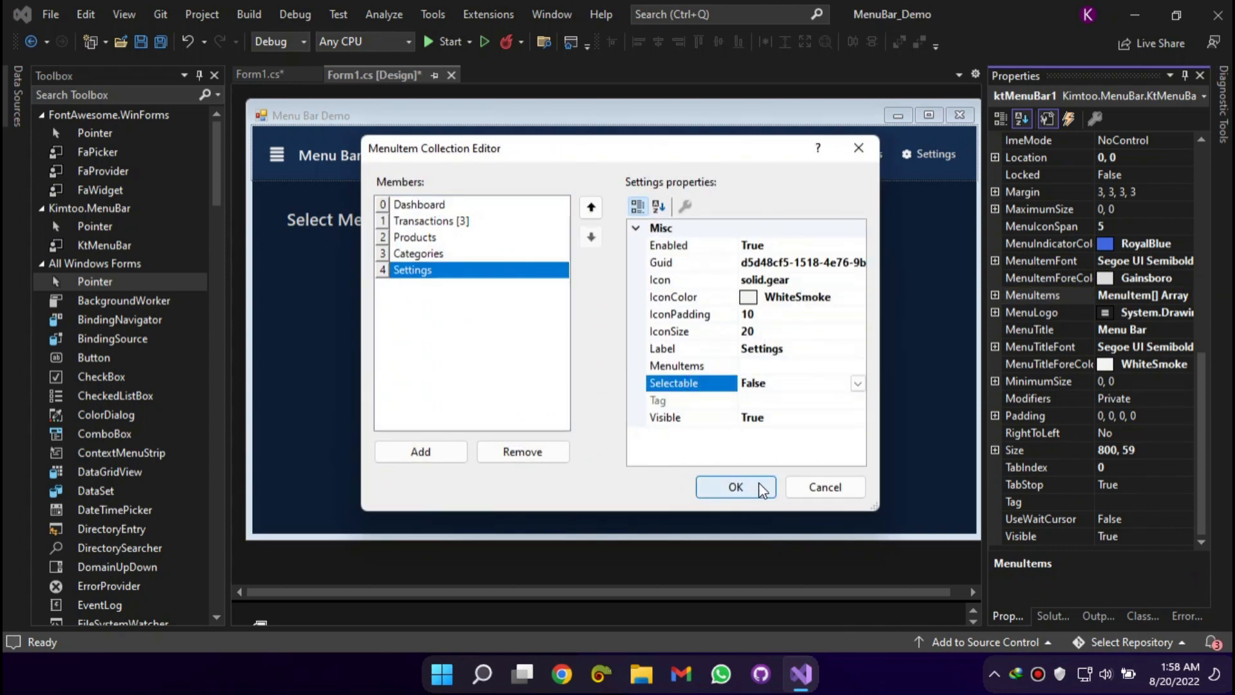
click(735, 487)
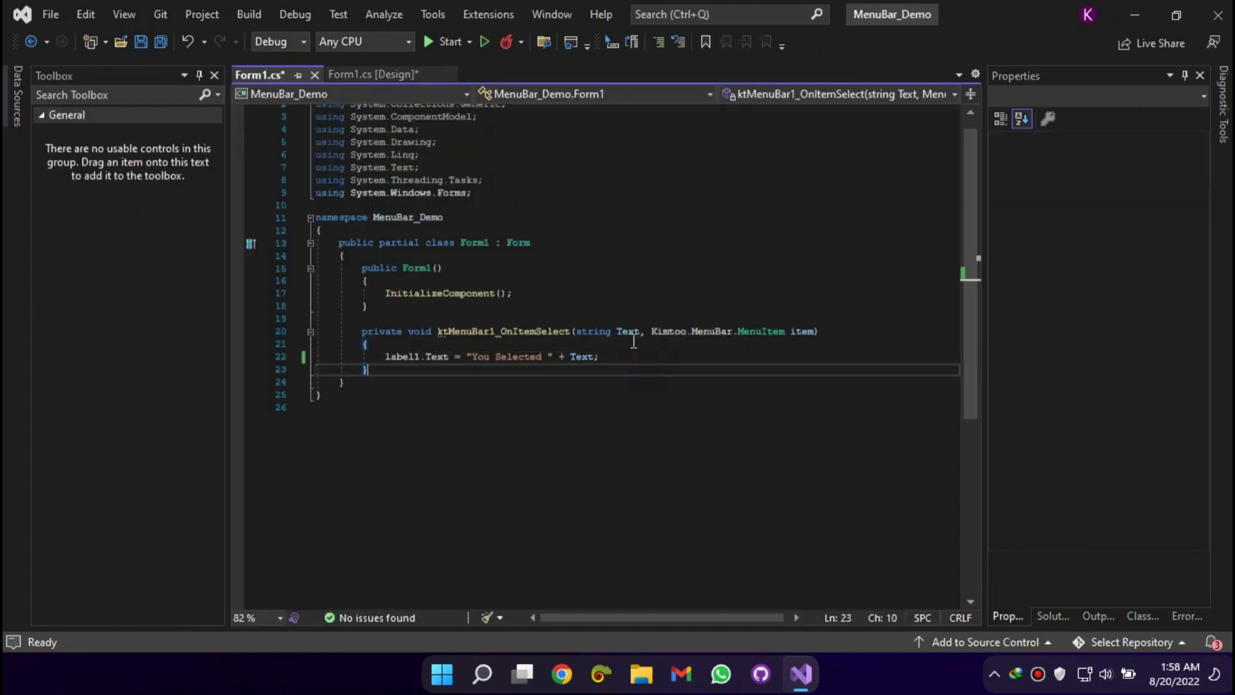
Run the demo, dismiss the Settings message, then pick Products, Sales and Categories
click(443, 41)
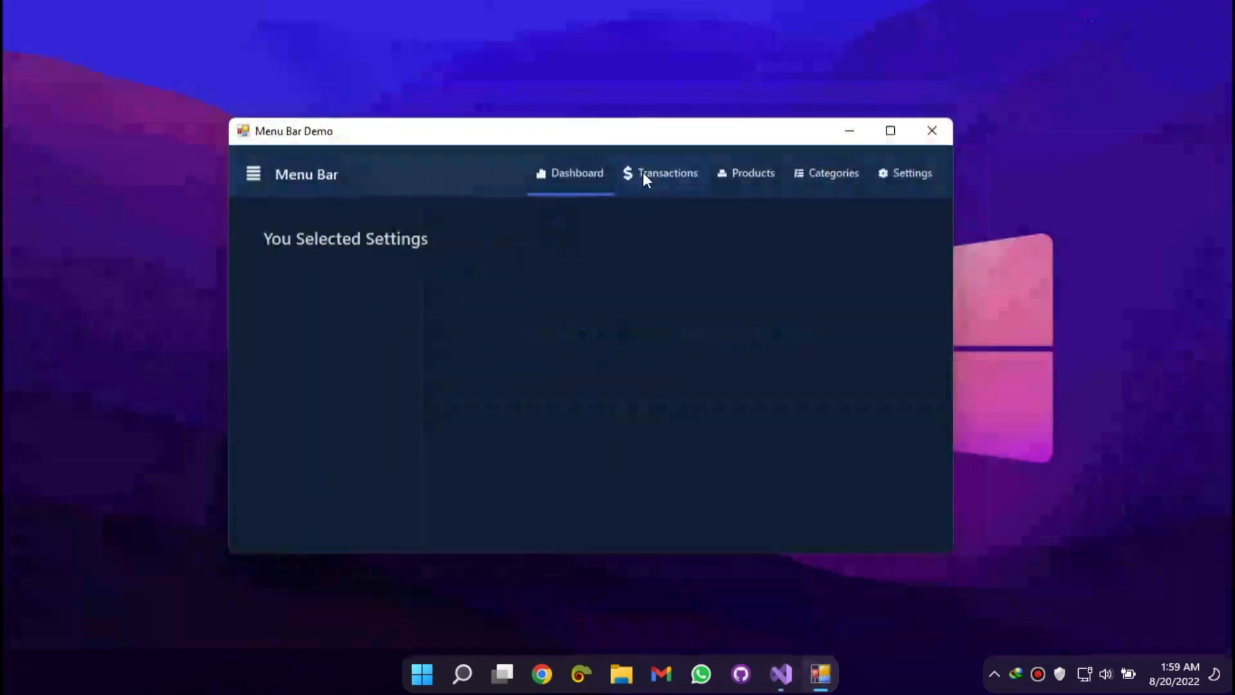
click(912, 173)
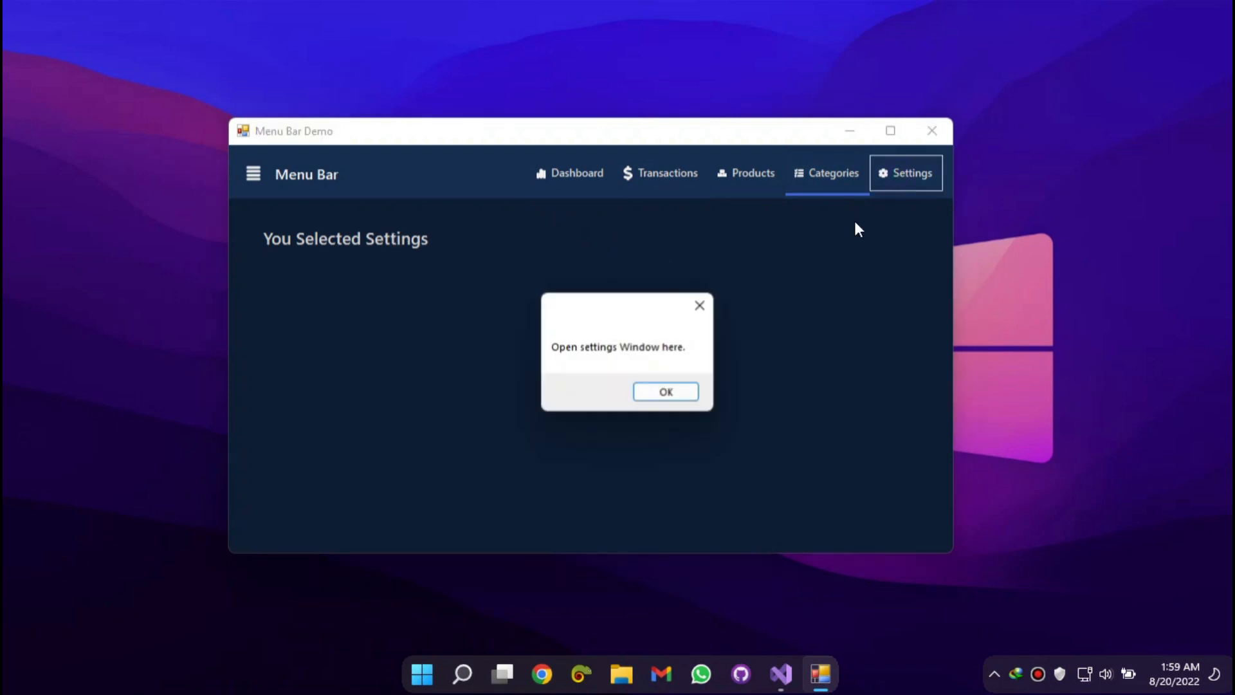
click(664, 392)
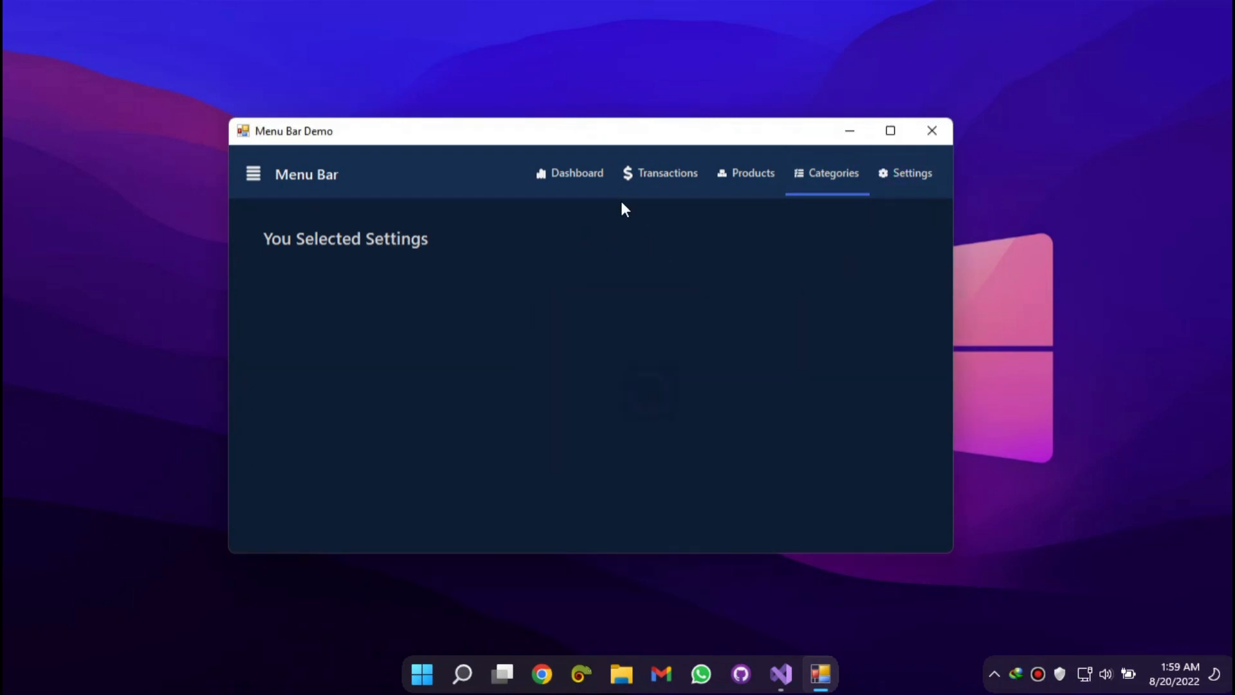
click(752, 173)
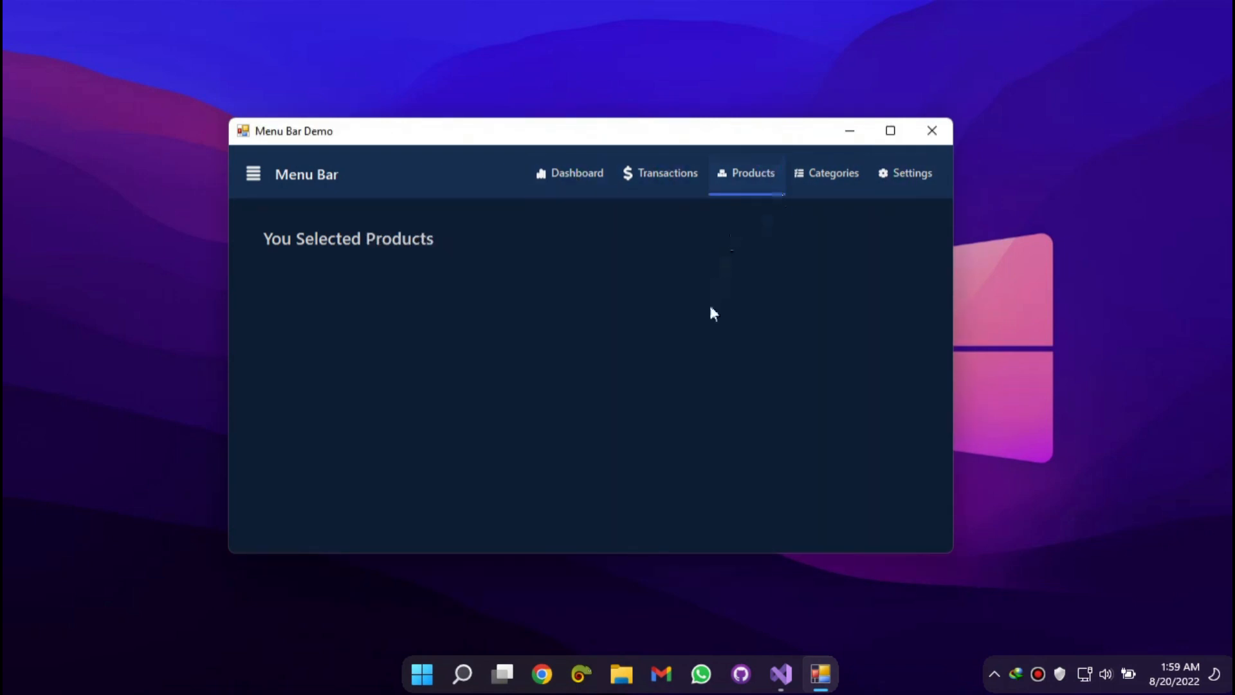
click(911, 172)
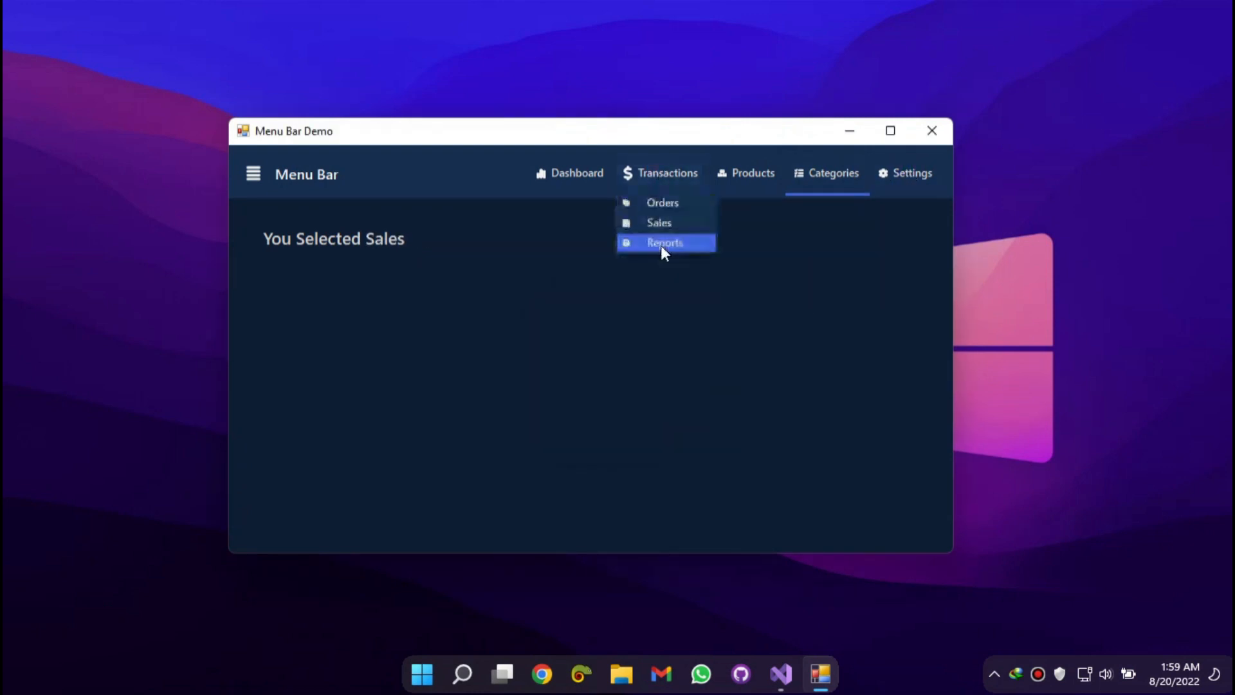
click(662, 203)
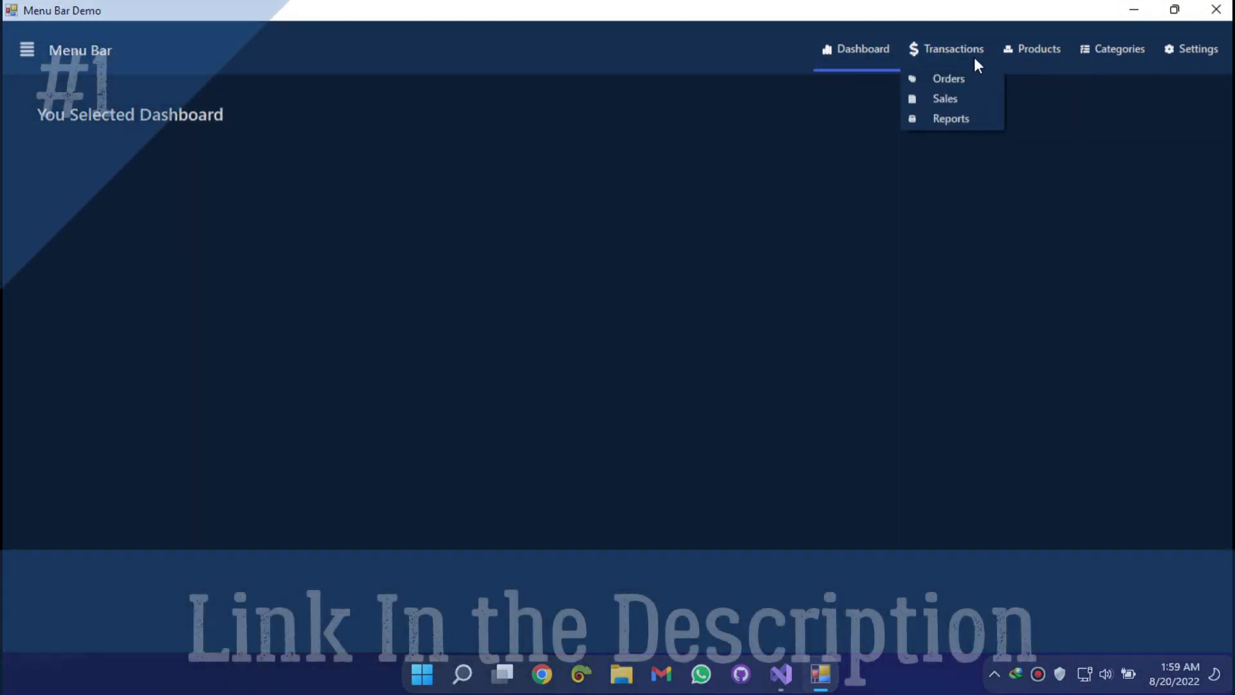
click(1119, 49)
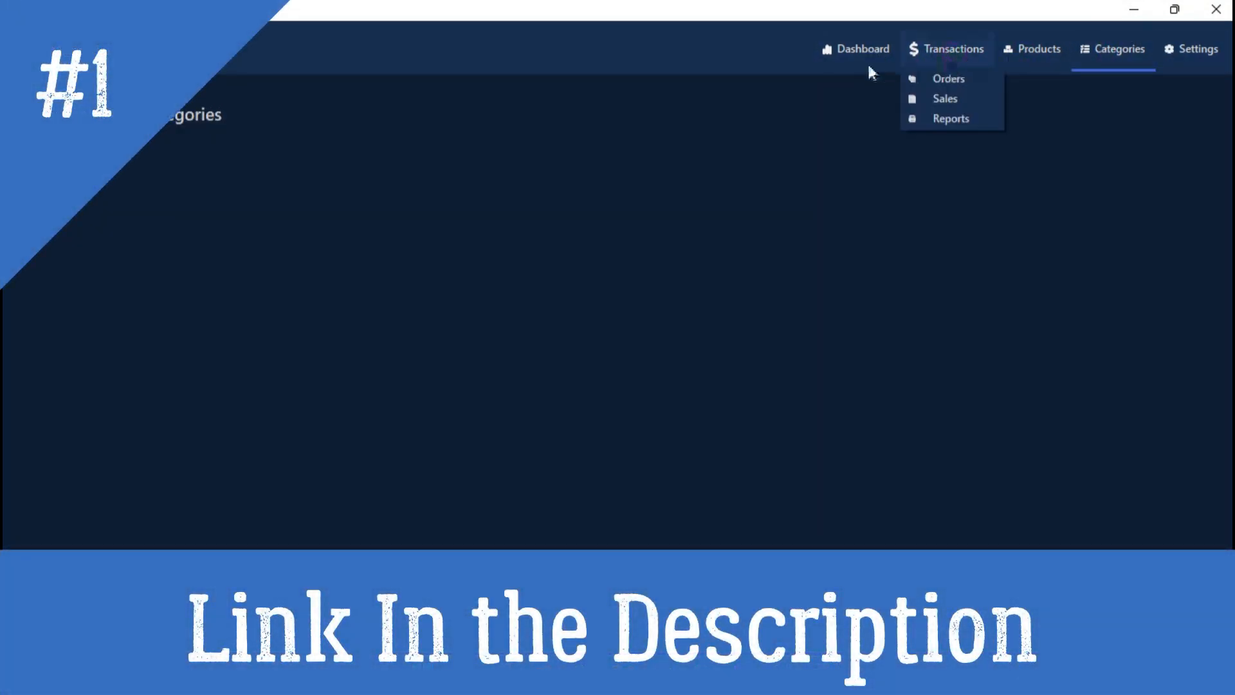